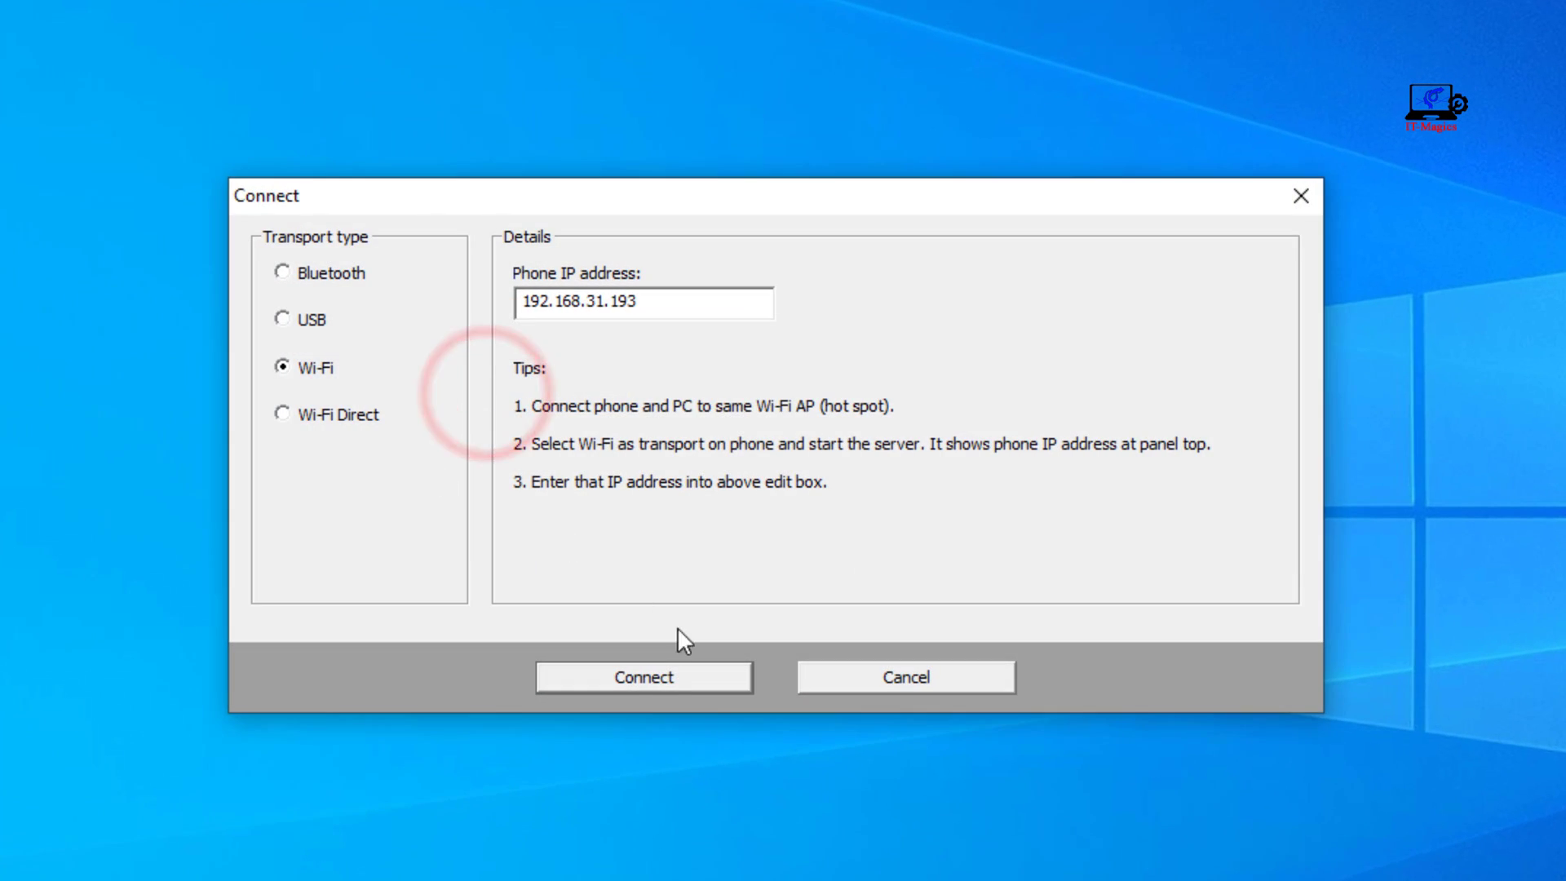
# Attempt a Wi-Fi connection to the phone and dismiss the UDP port 30000 firewall error
pyautogui.click(644, 676)
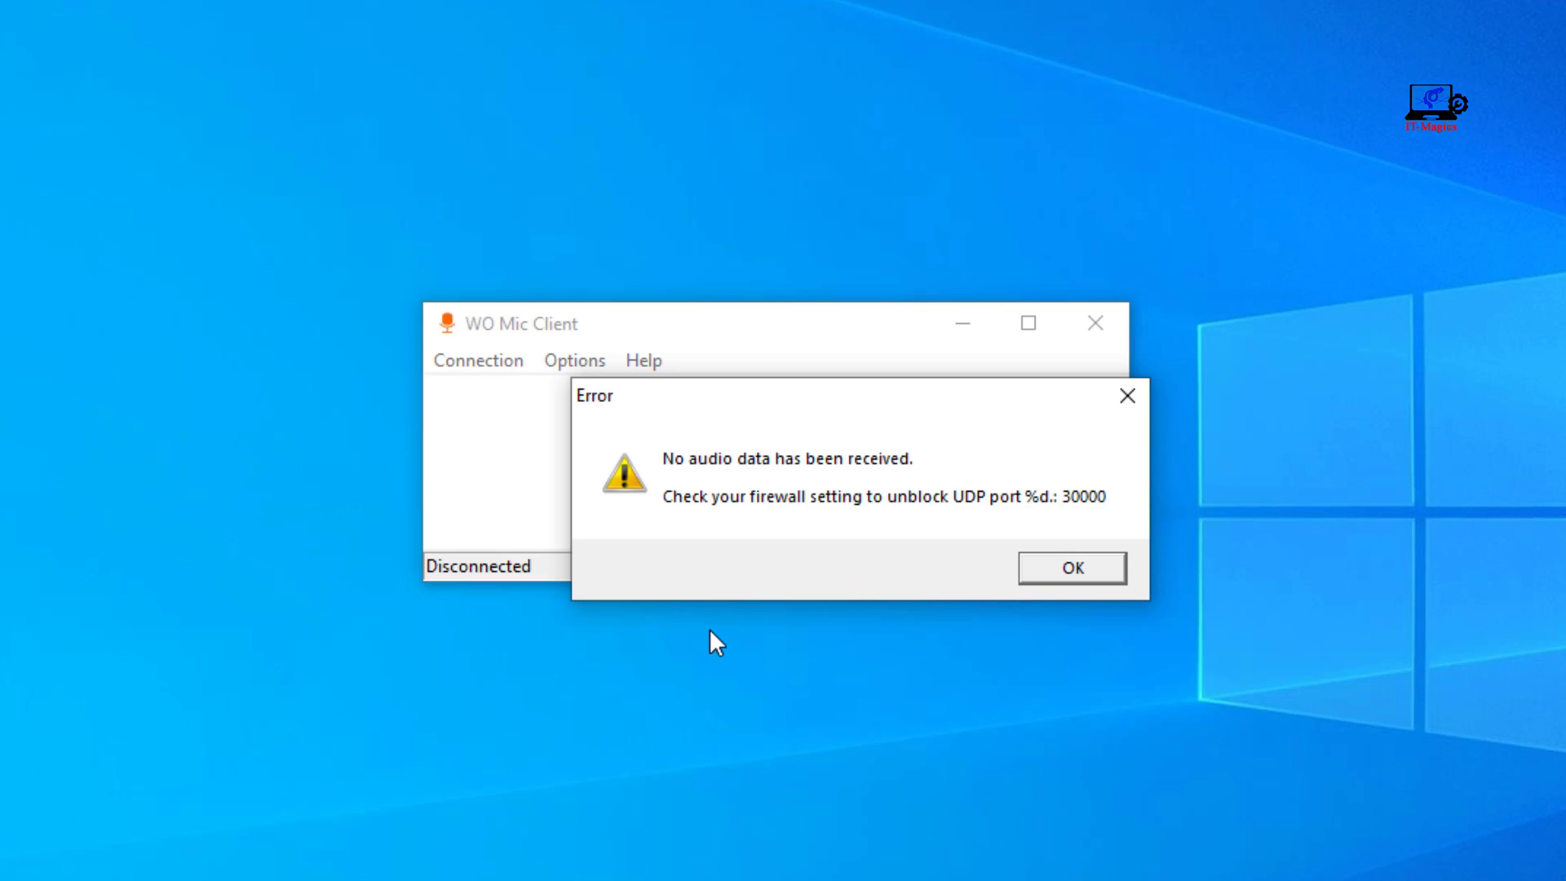
pyautogui.moveTo(1099, 606)
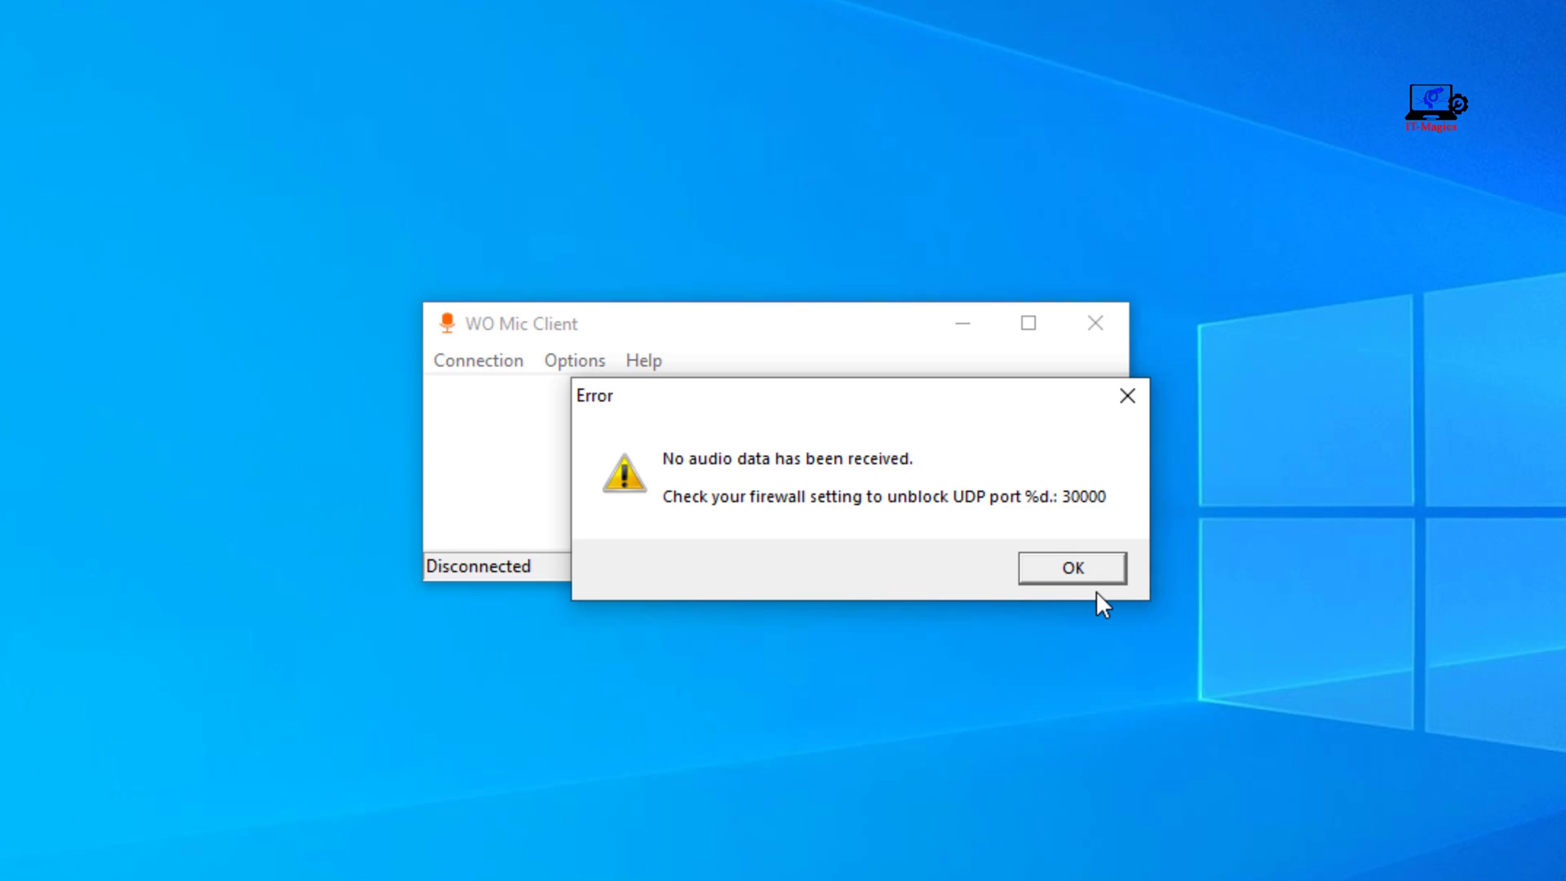
pyautogui.click(1070, 568)
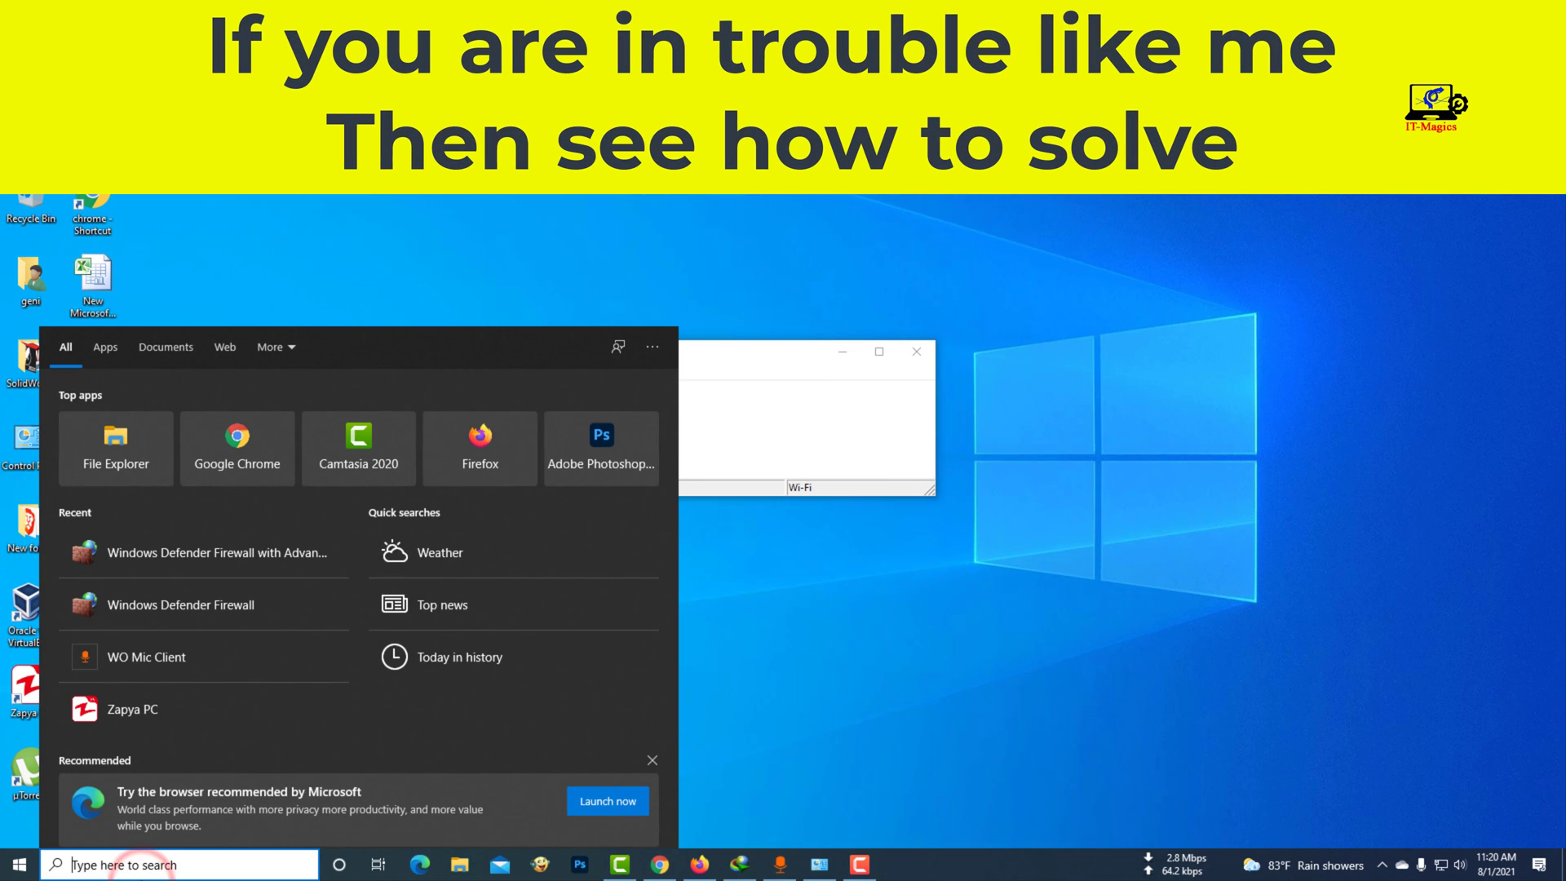
# Search 'windows Defender Firewall' and launch Windows Defender Firewall with Advanced Security
pyautogui.write('windows Defender Firewall')
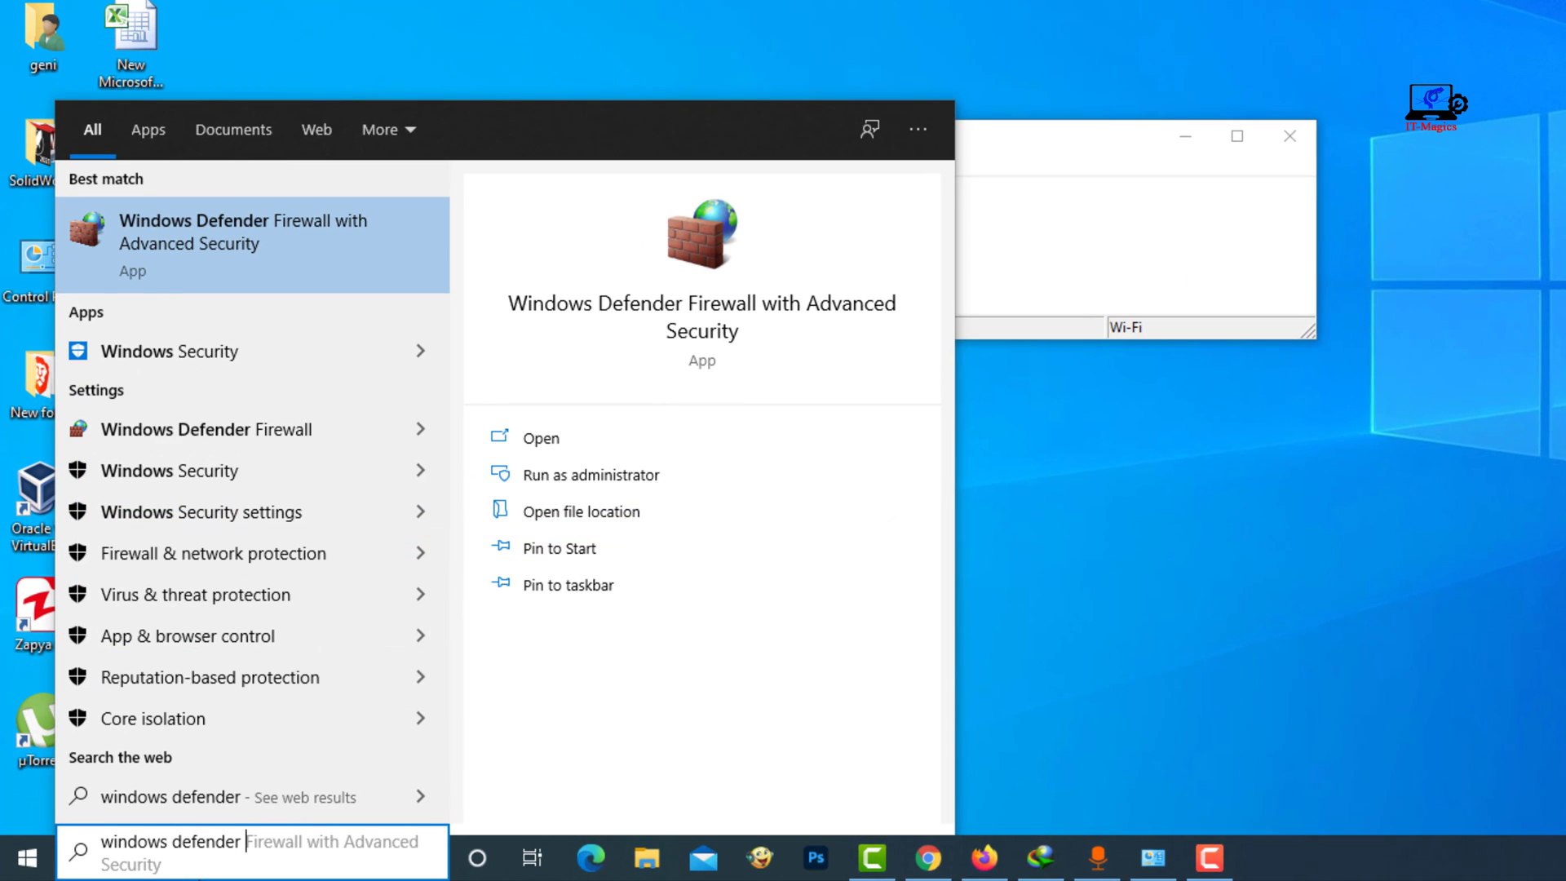
pyautogui.write('firewall with ad')
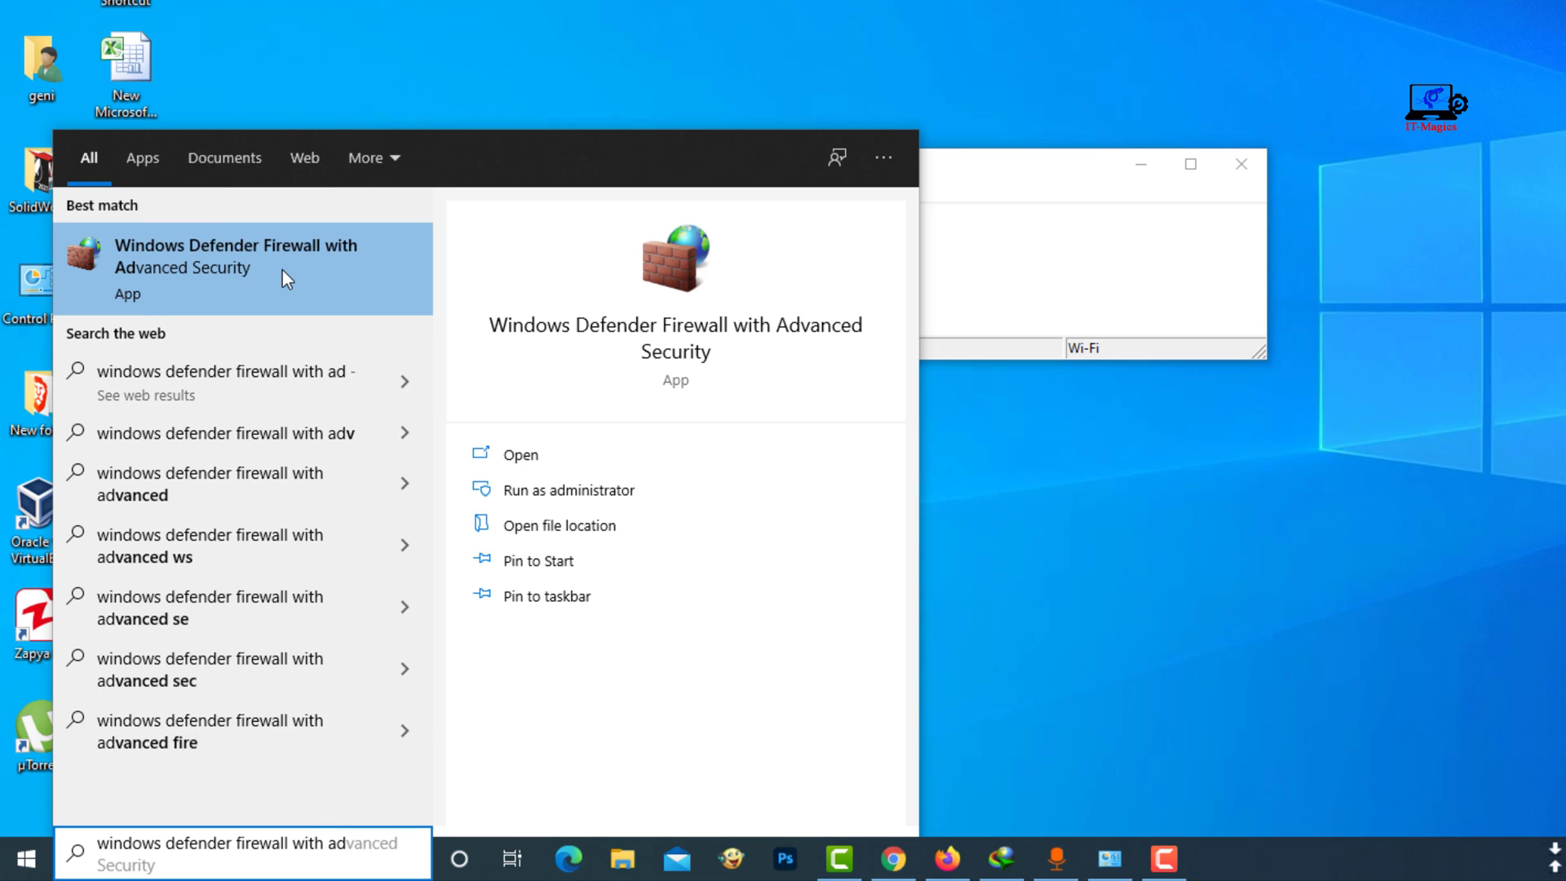
pyautogui.click(283, 276)
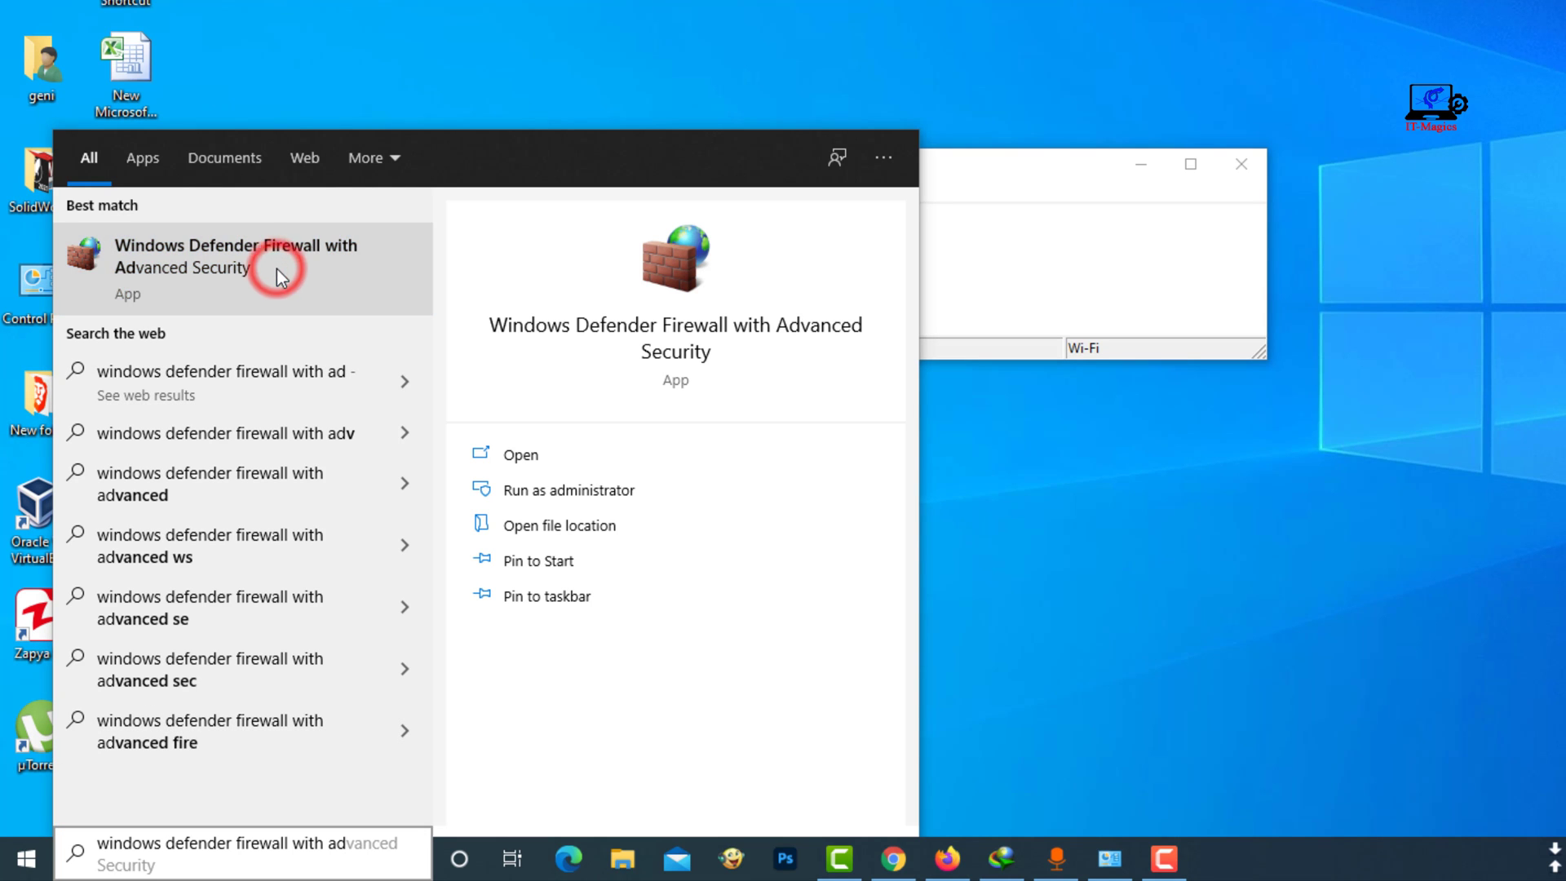
pyautogui.click(240, 255)
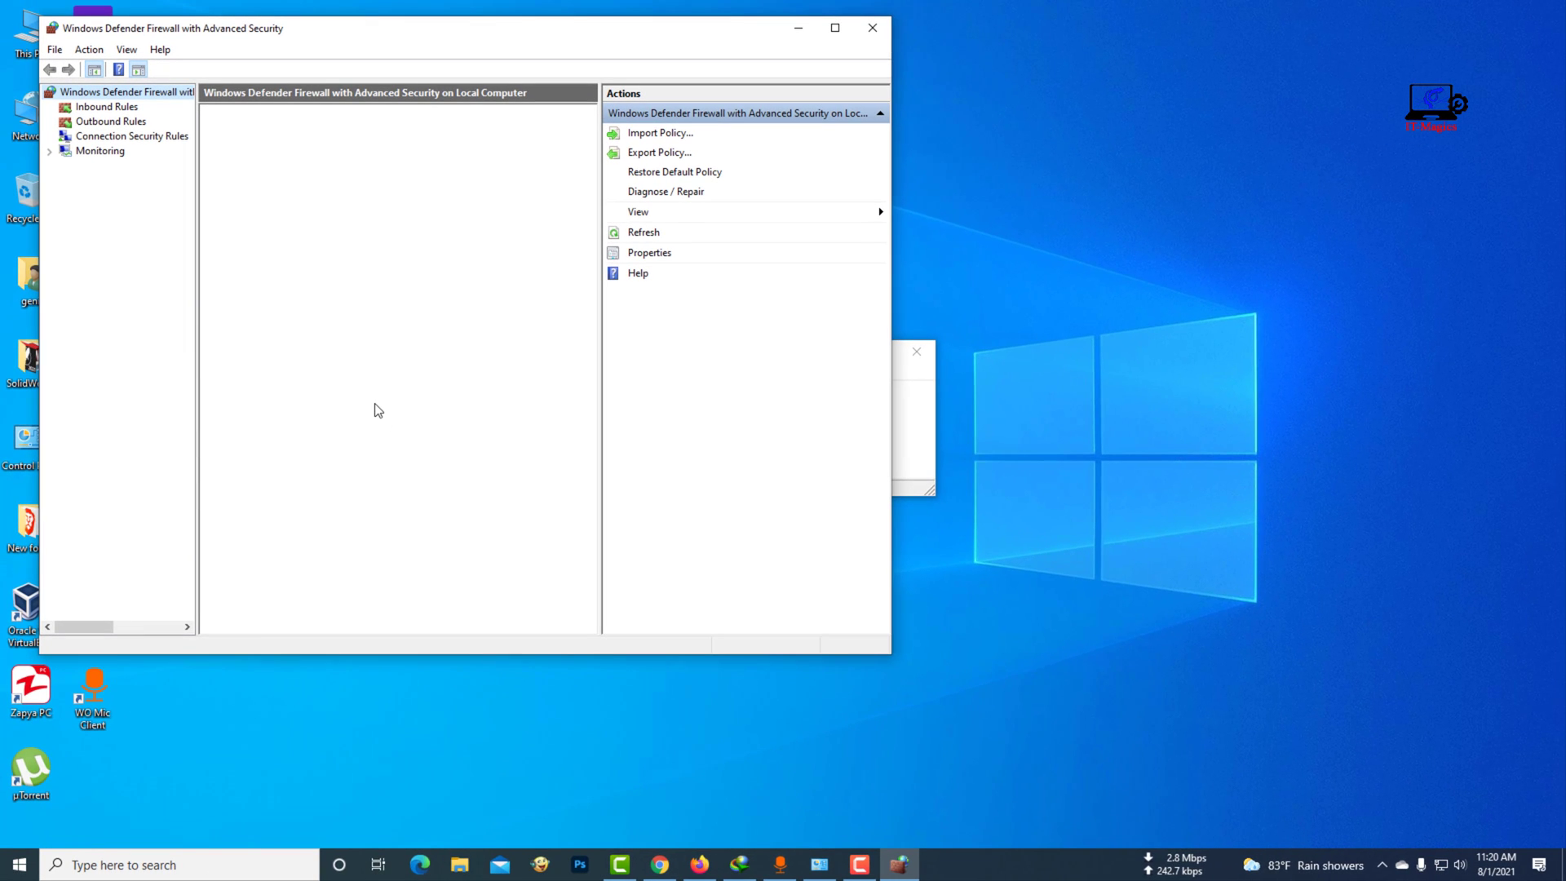
pyautogui.moveTo(404, 288)
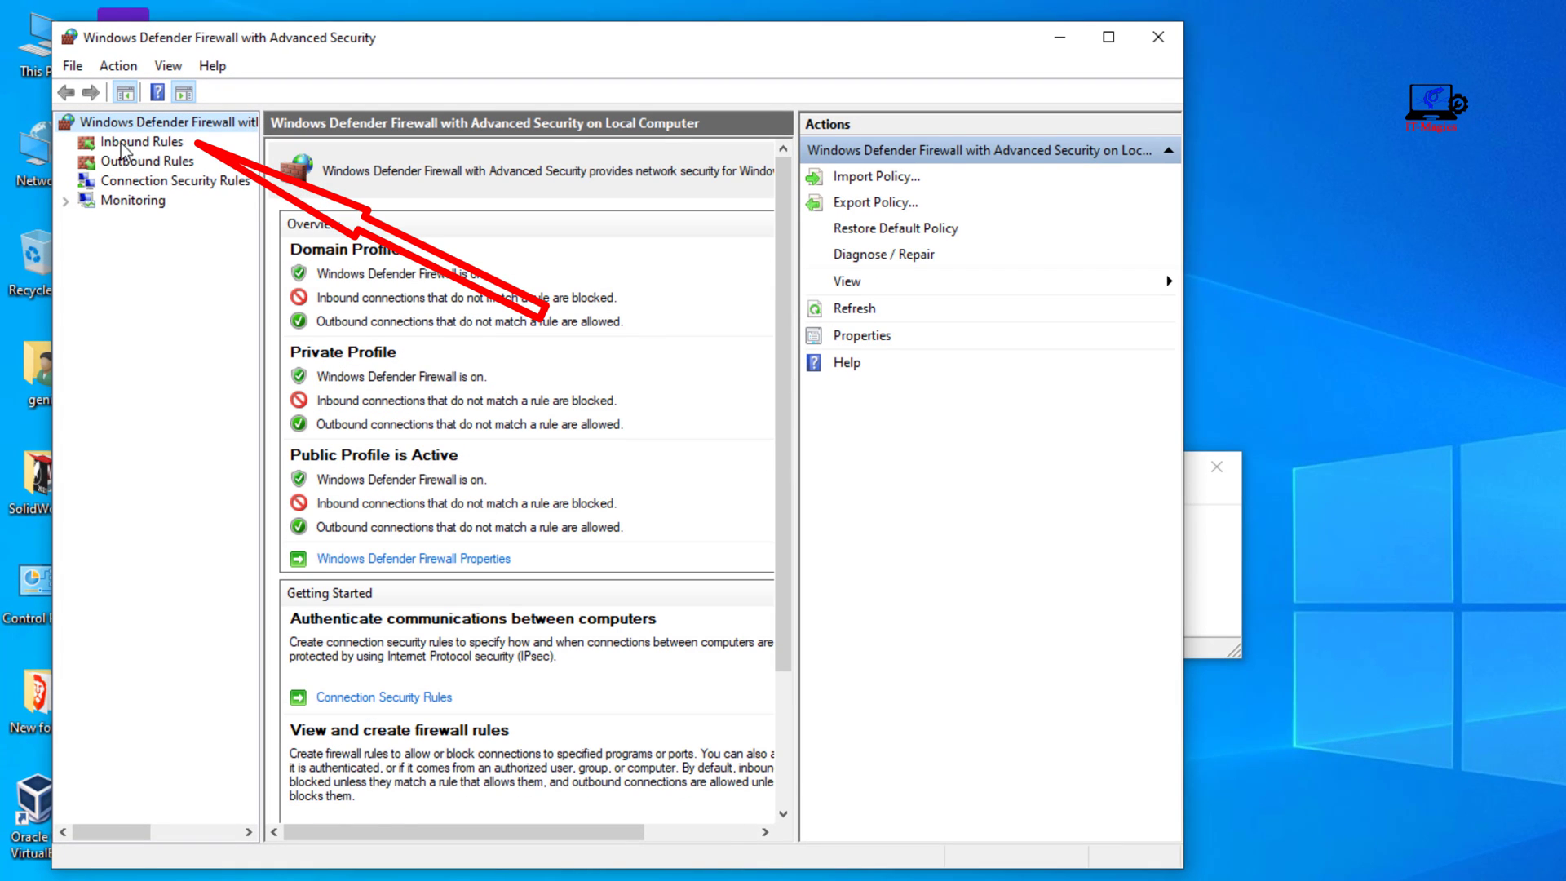
# Show the Inbound Rules list and launch the New Inbound Rule Wizard
pyautogui.click(141, 141)
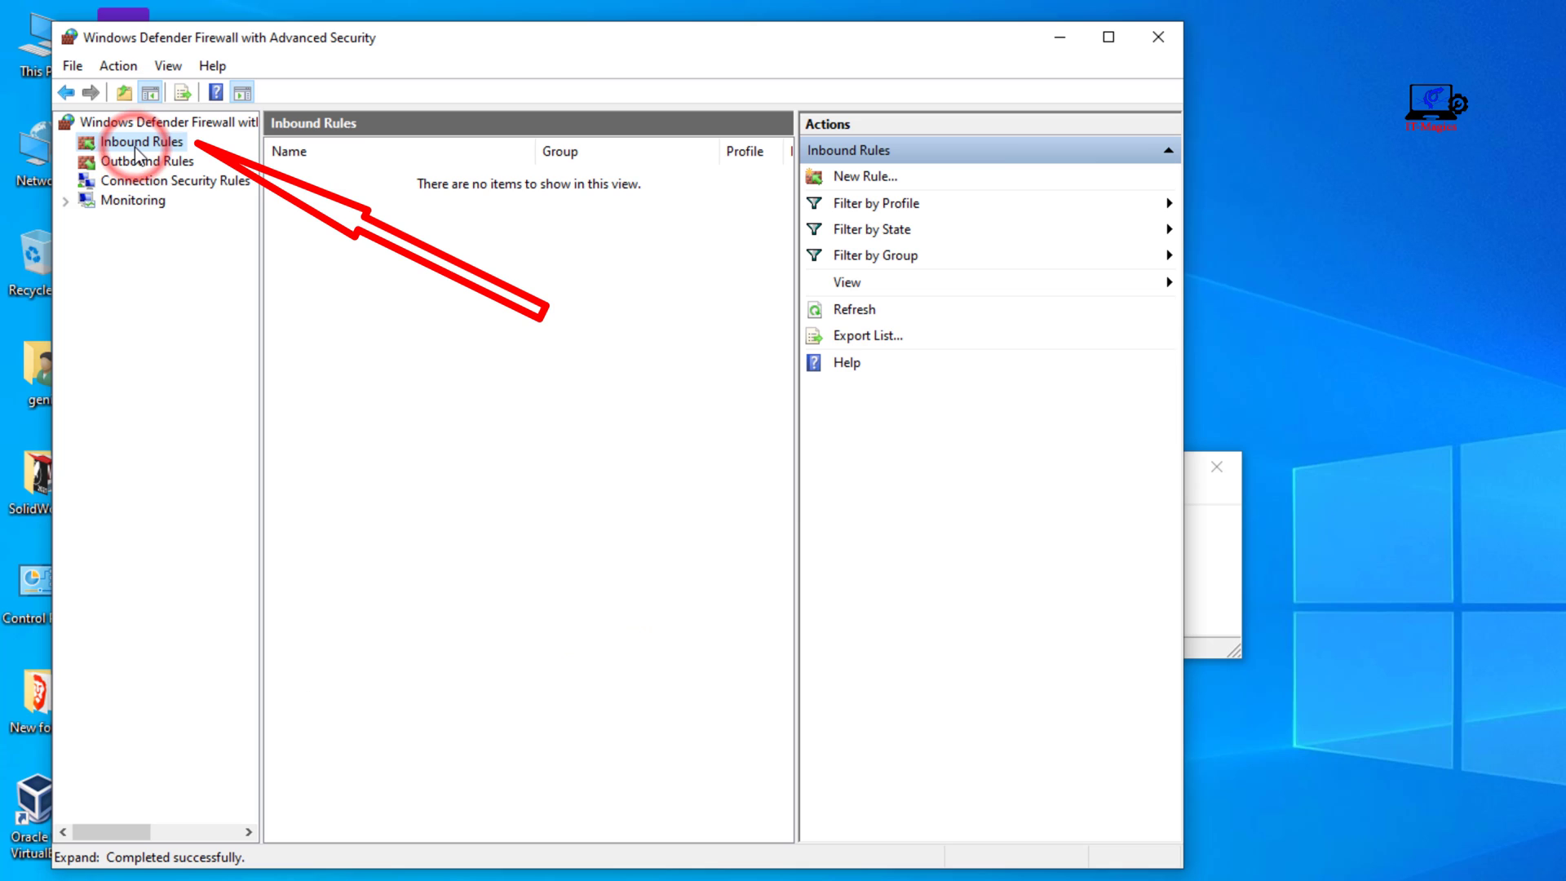
pyautogui.click(142, 141)
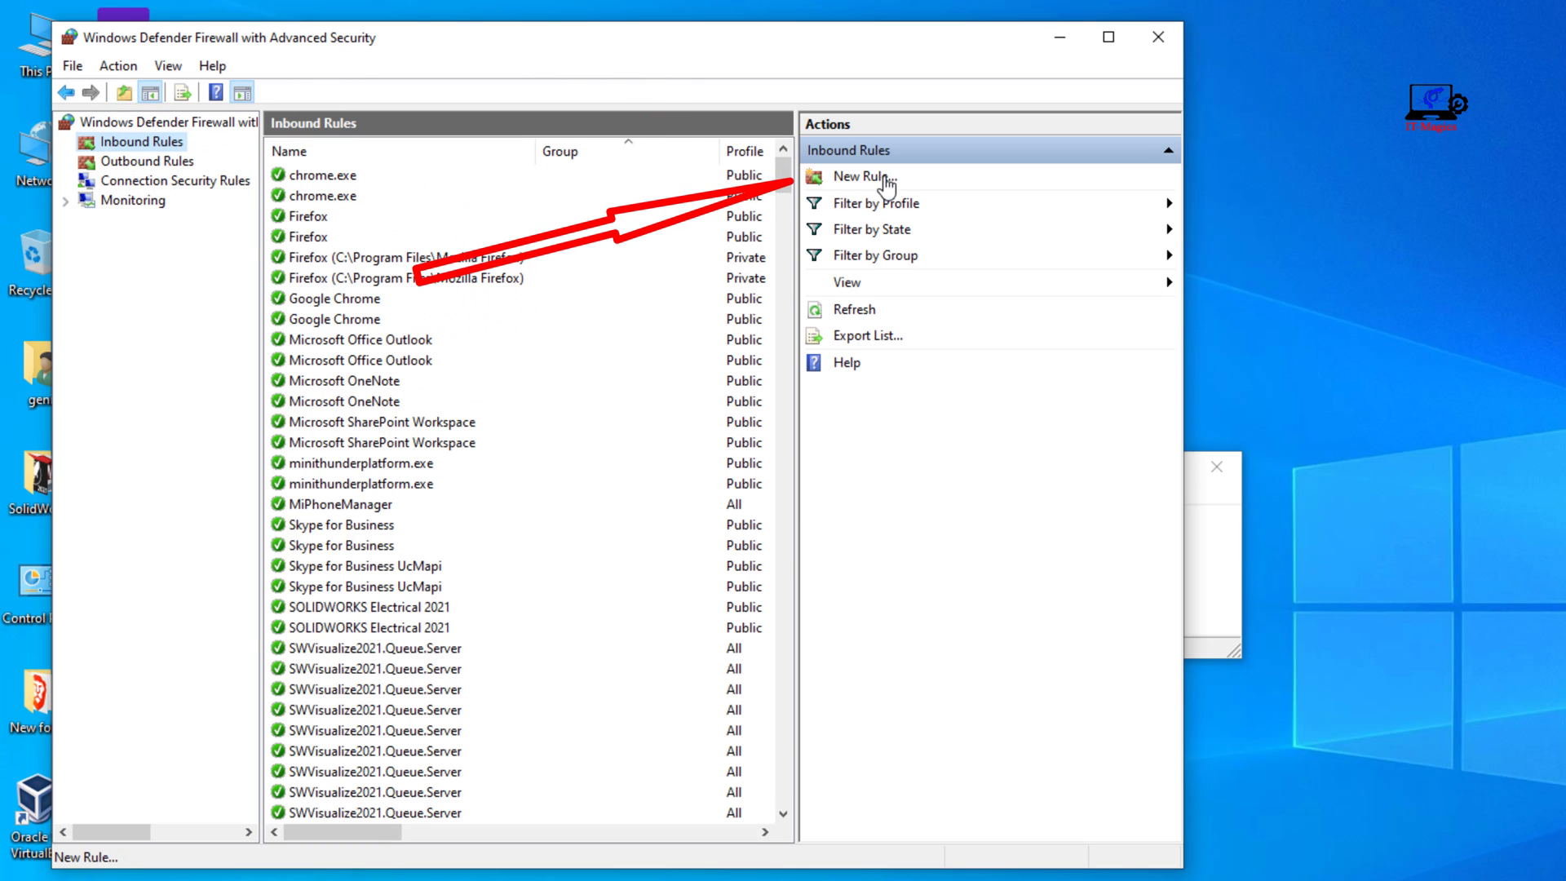
pyautogui.moveTo(863, 190)
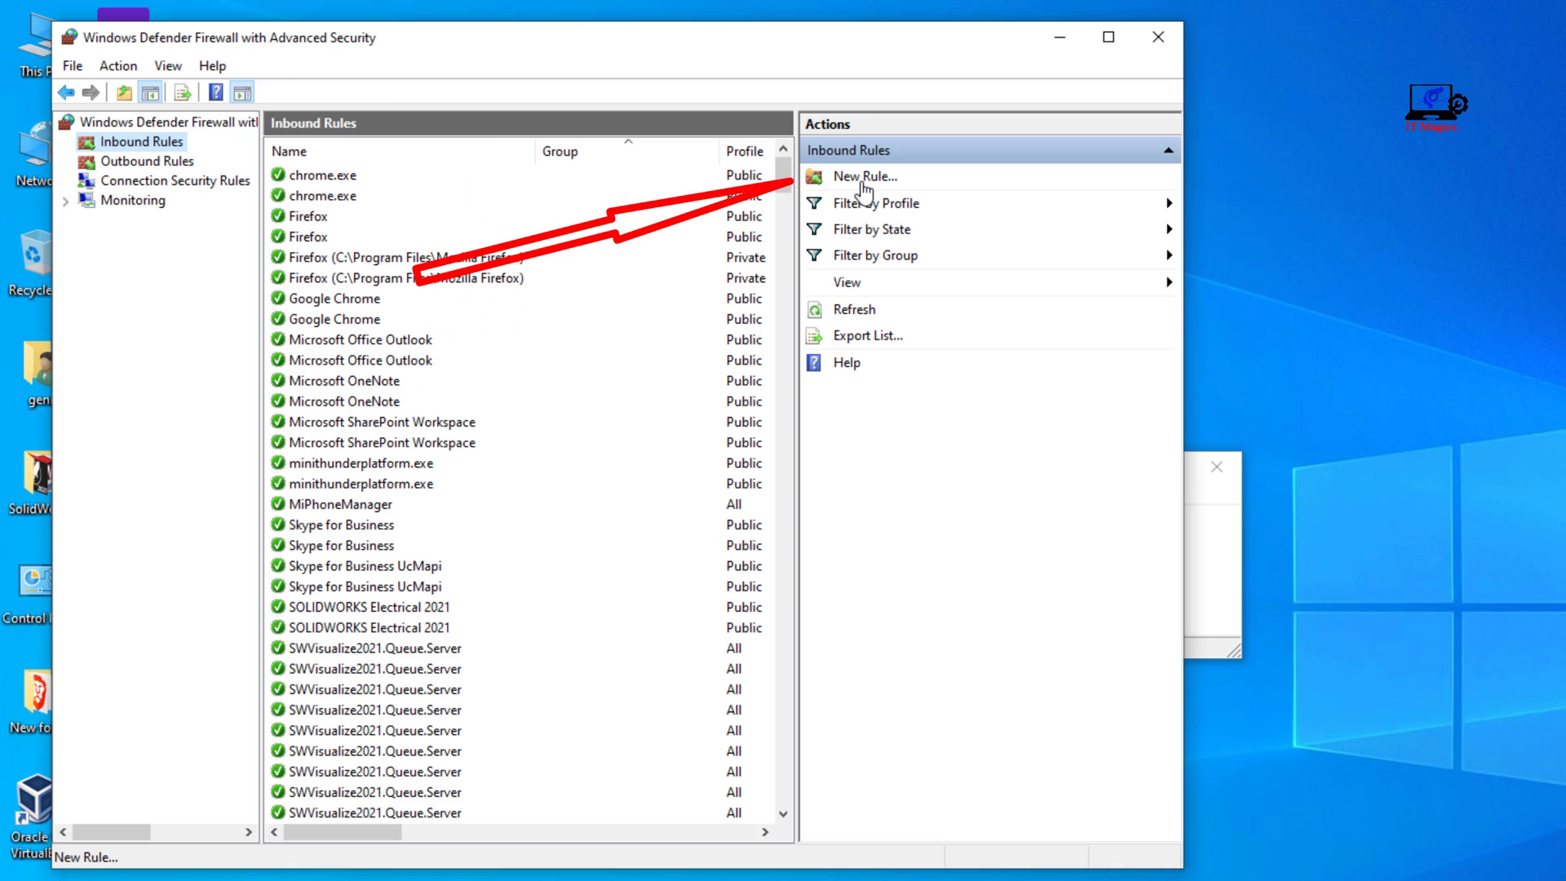
pyautogui.click(863, 177)
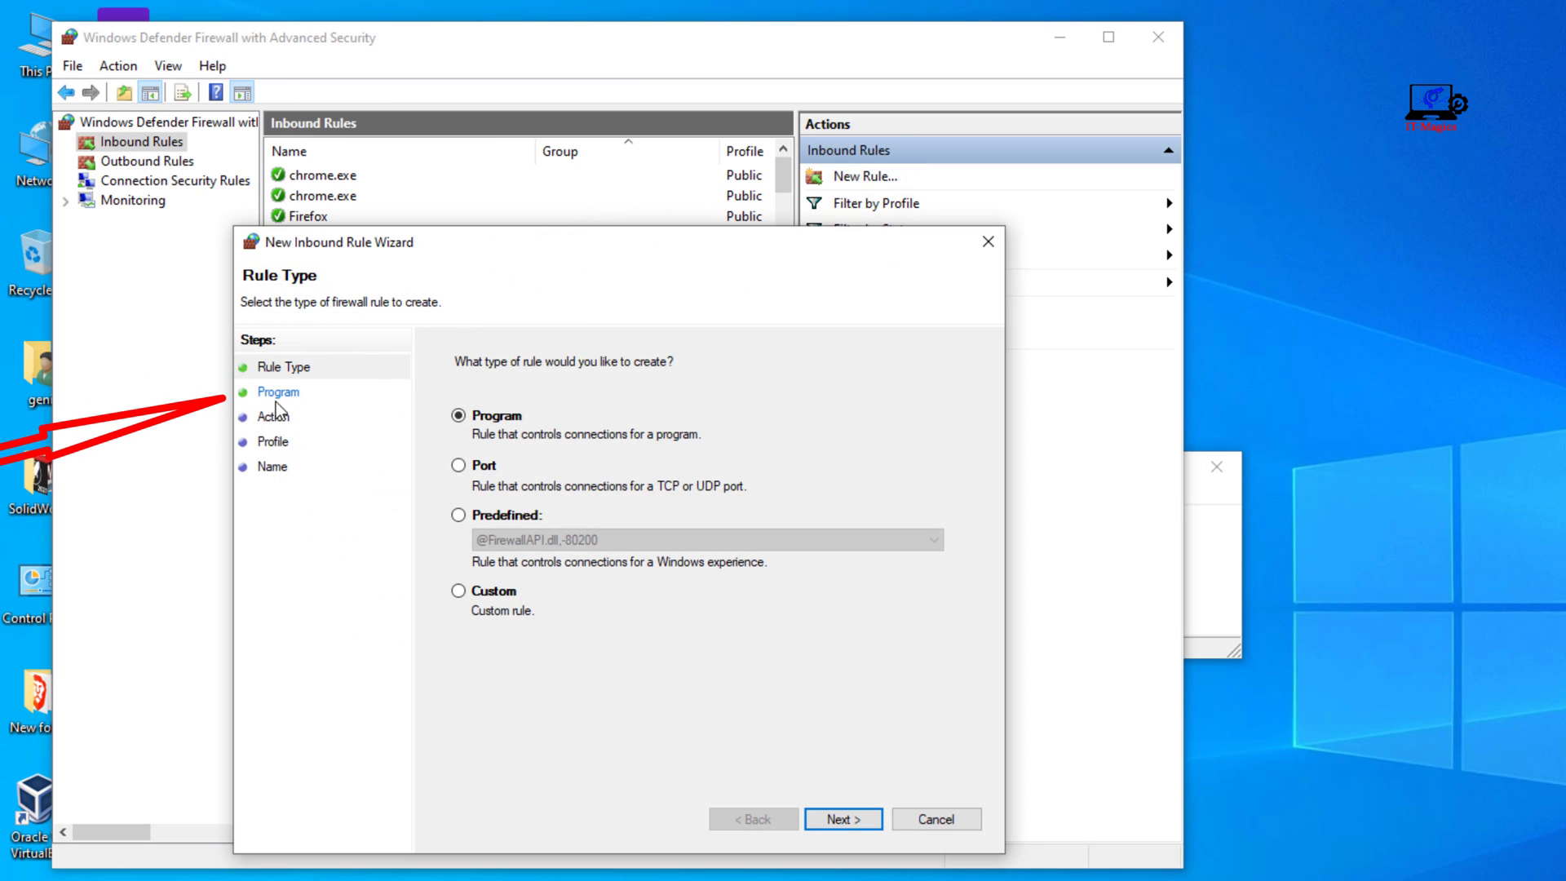
# Create a program rule targeting the WO Mic Client executable
pyautogui.click(842, 819)
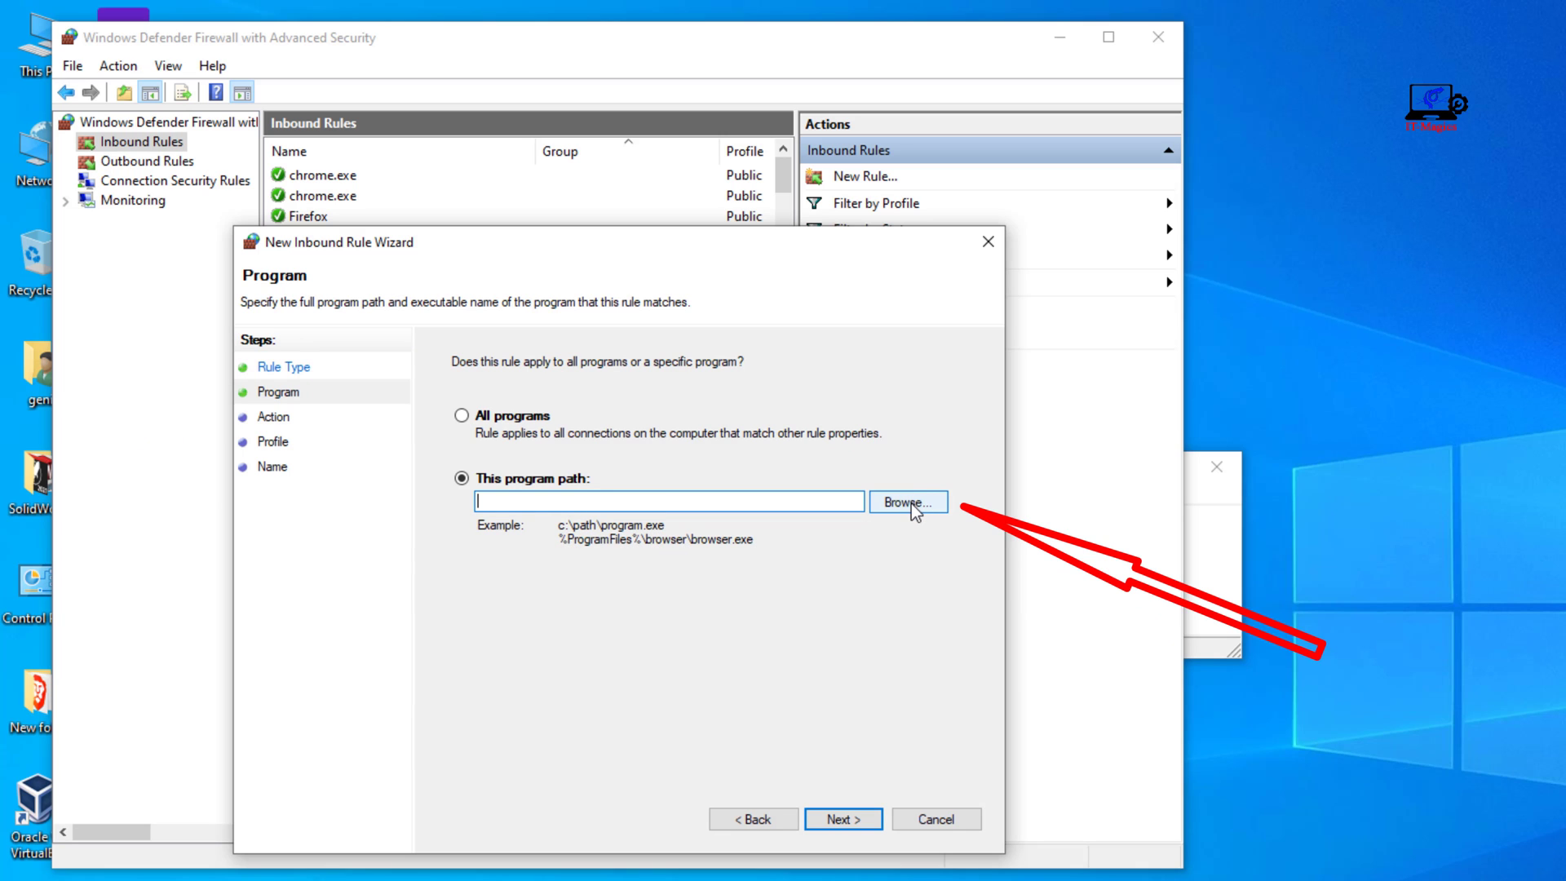
pyautogui.click(906, 502)
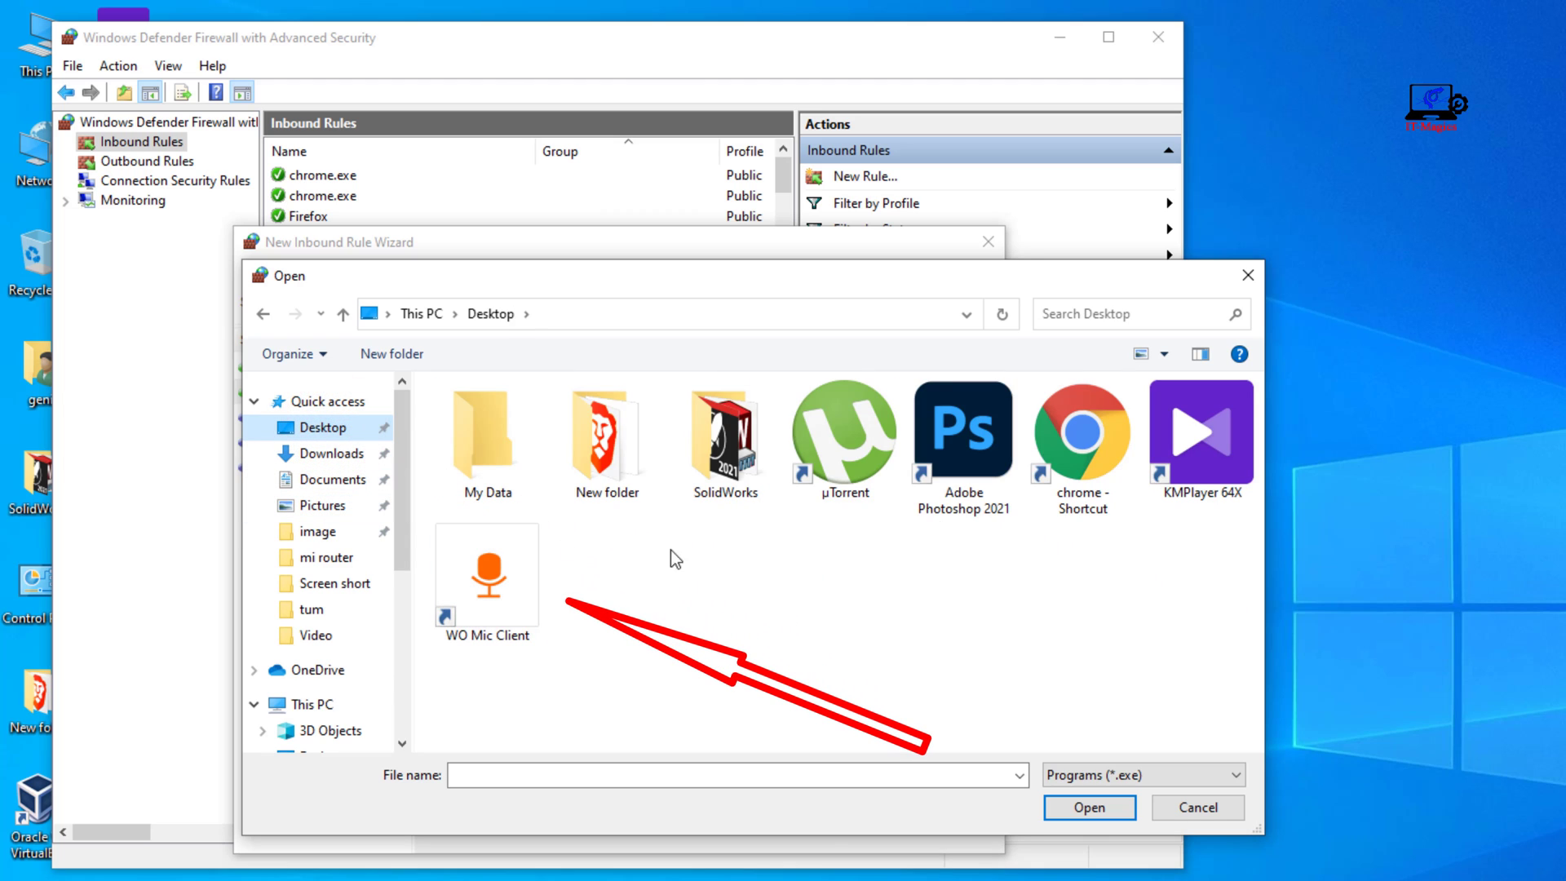
pyautogui.click(486, 574)
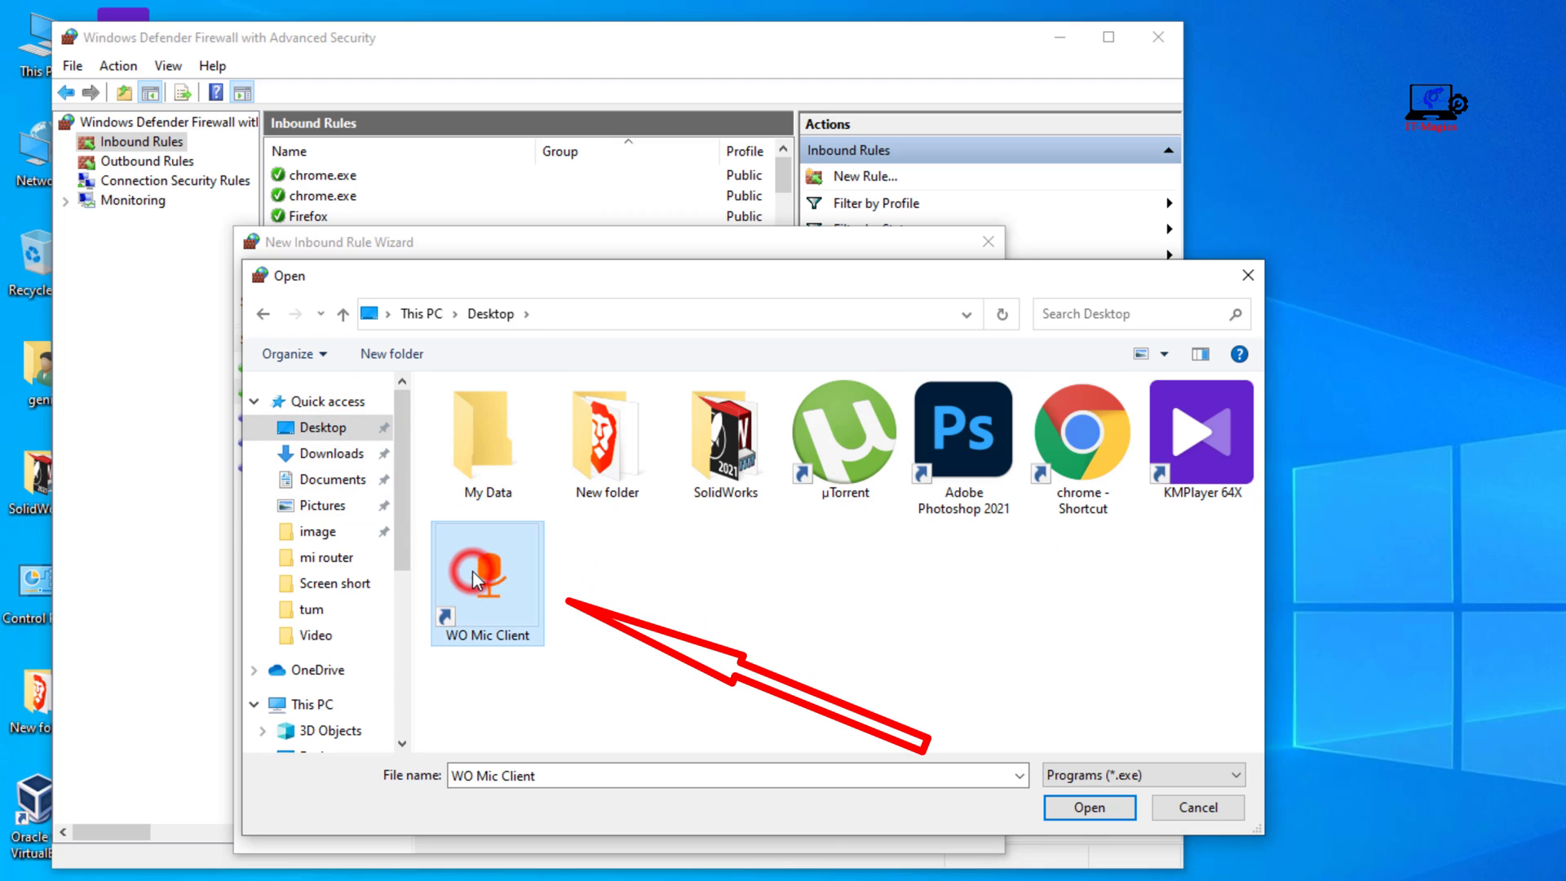
pyautogui.click(1089, 807)
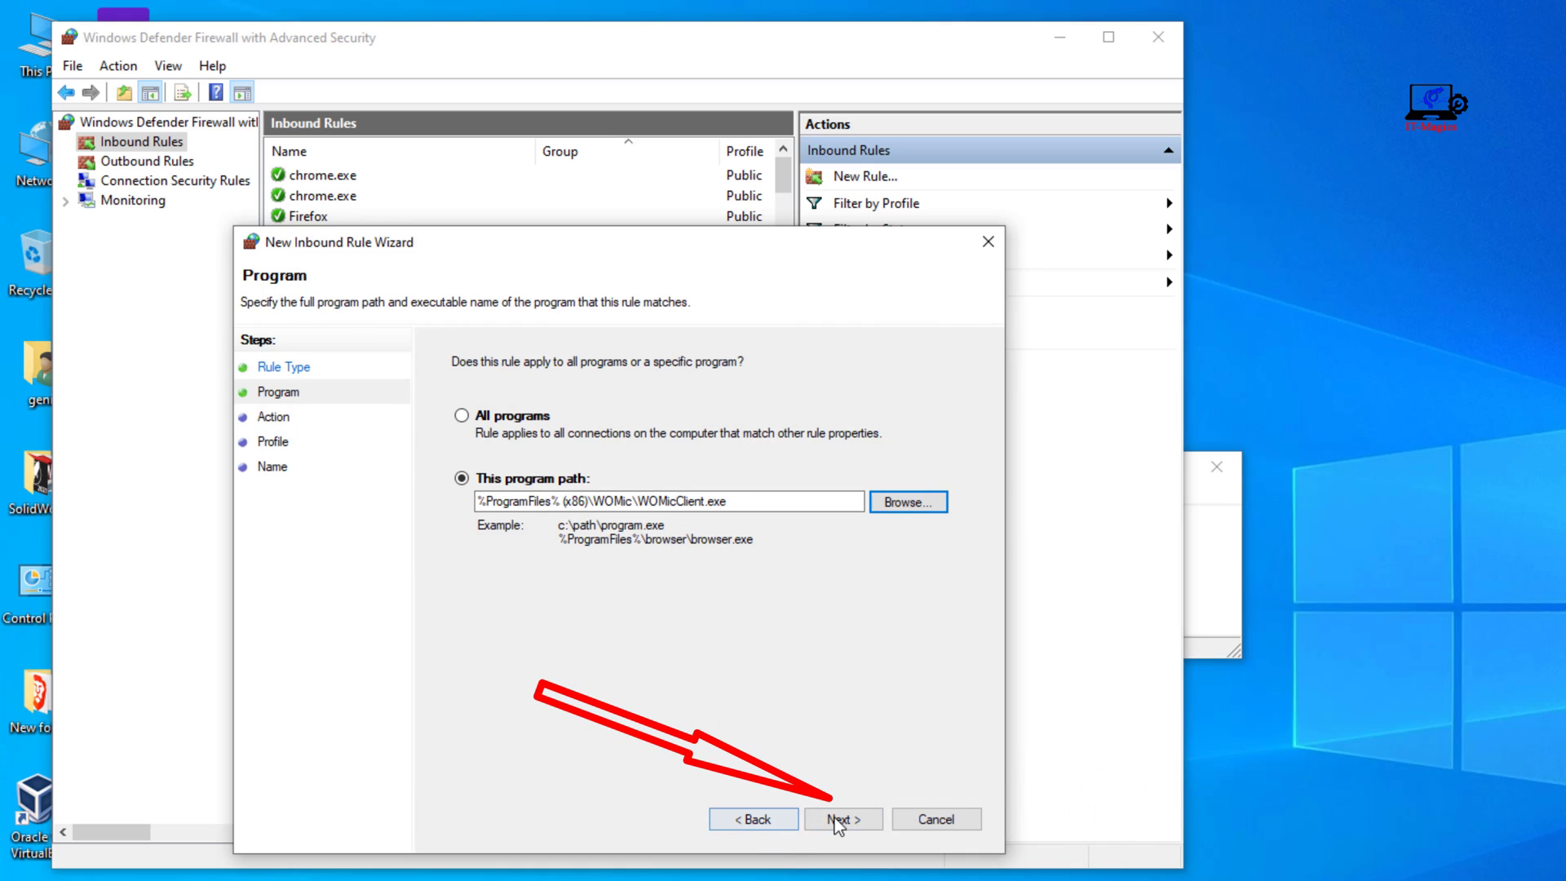
# Allow the connection on Domain, Private and Public profiles, advancing to Name
pyautogui.click(844, 818)
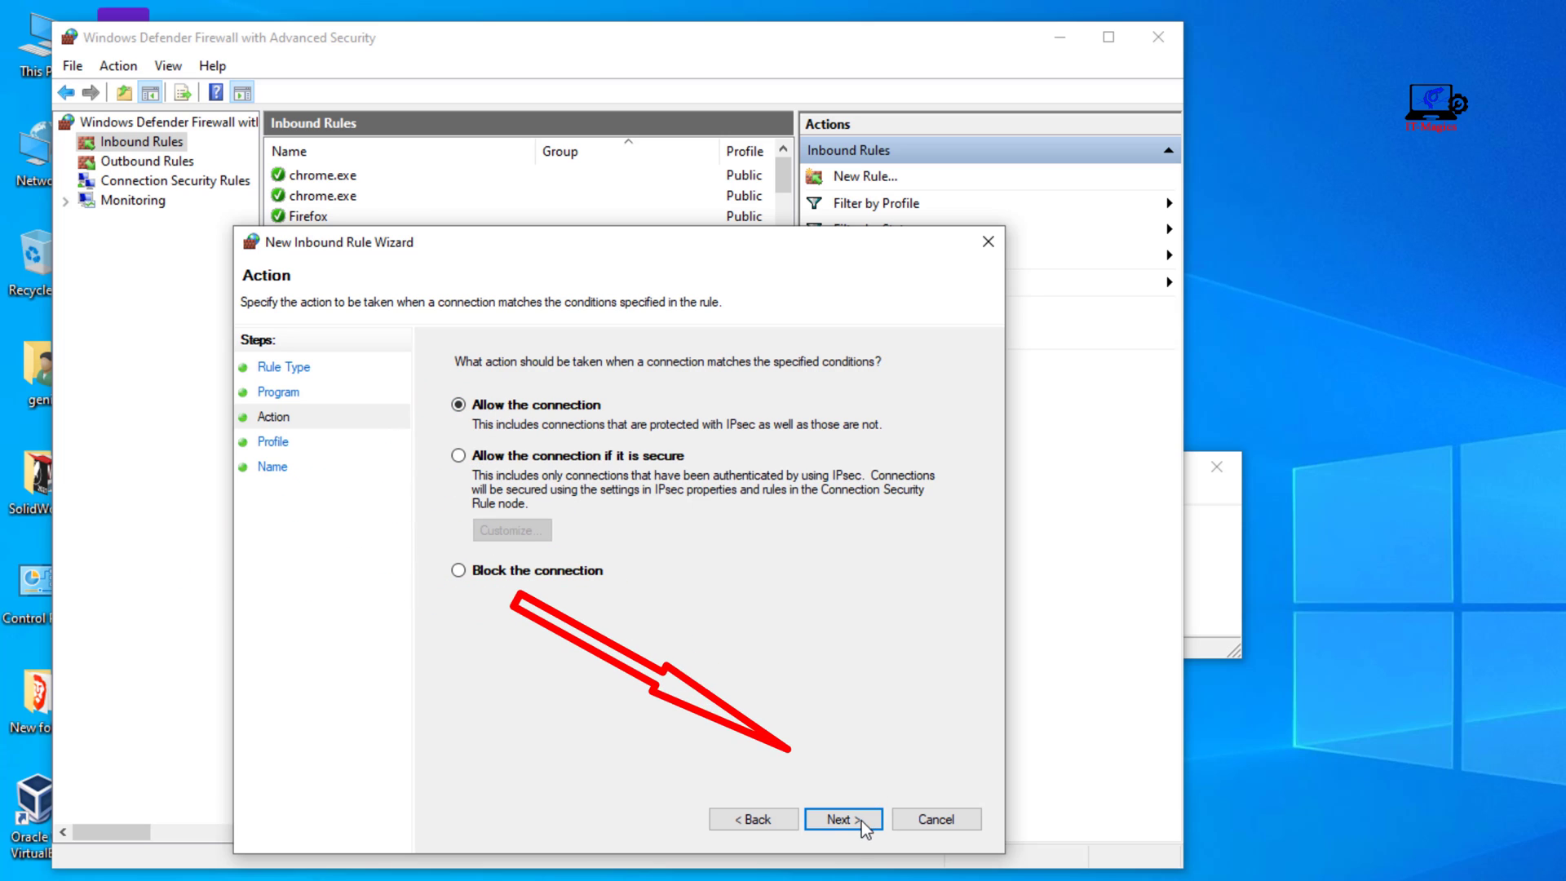
pyautogui.click(844, 819)
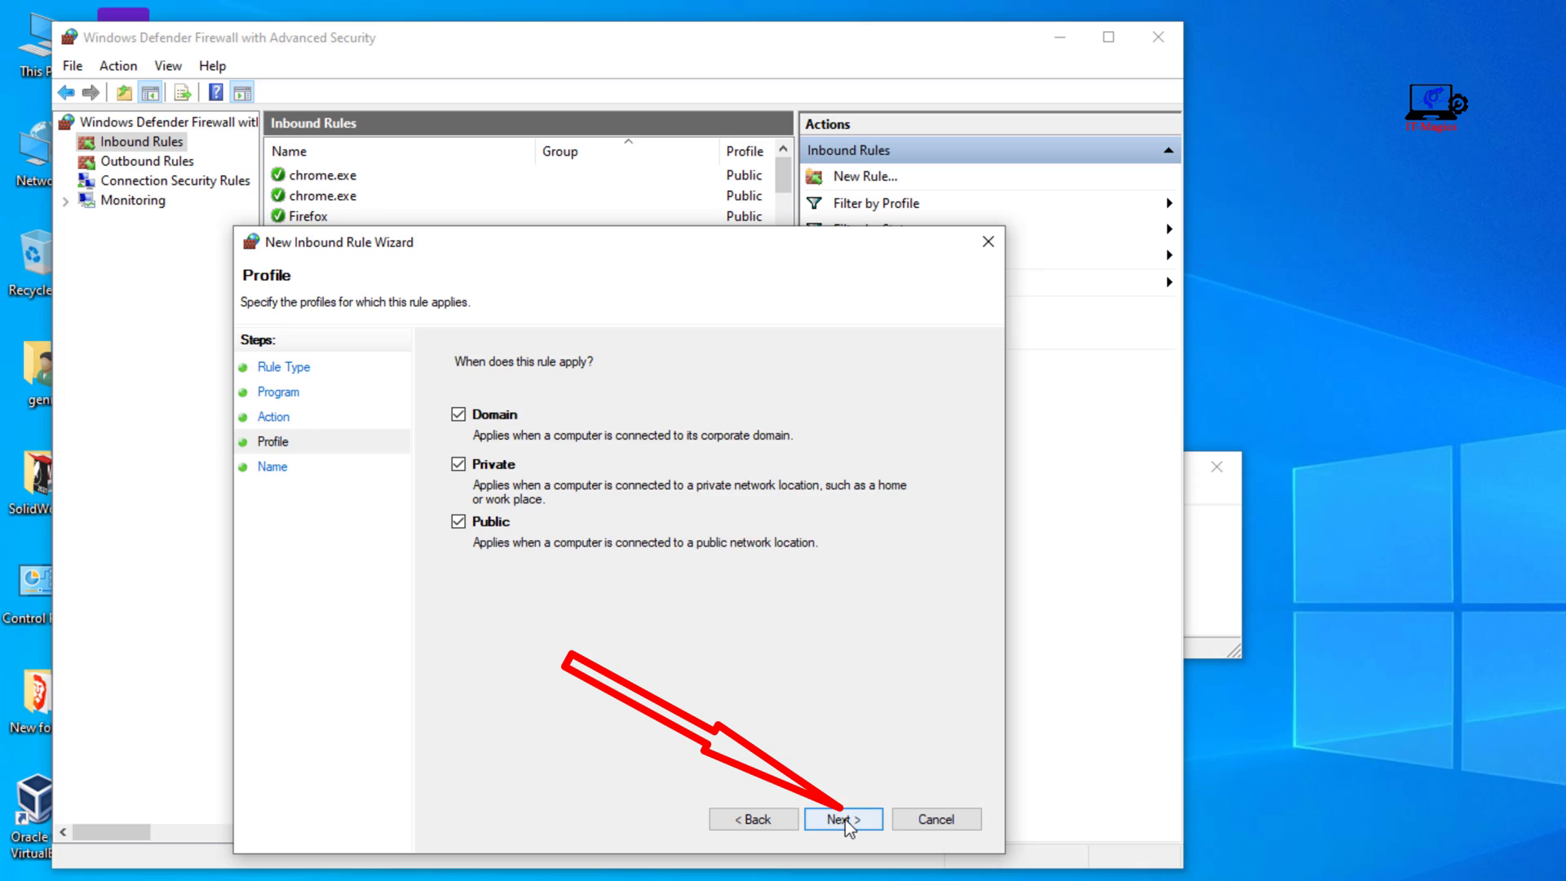
pyautogui.click(843, 819)
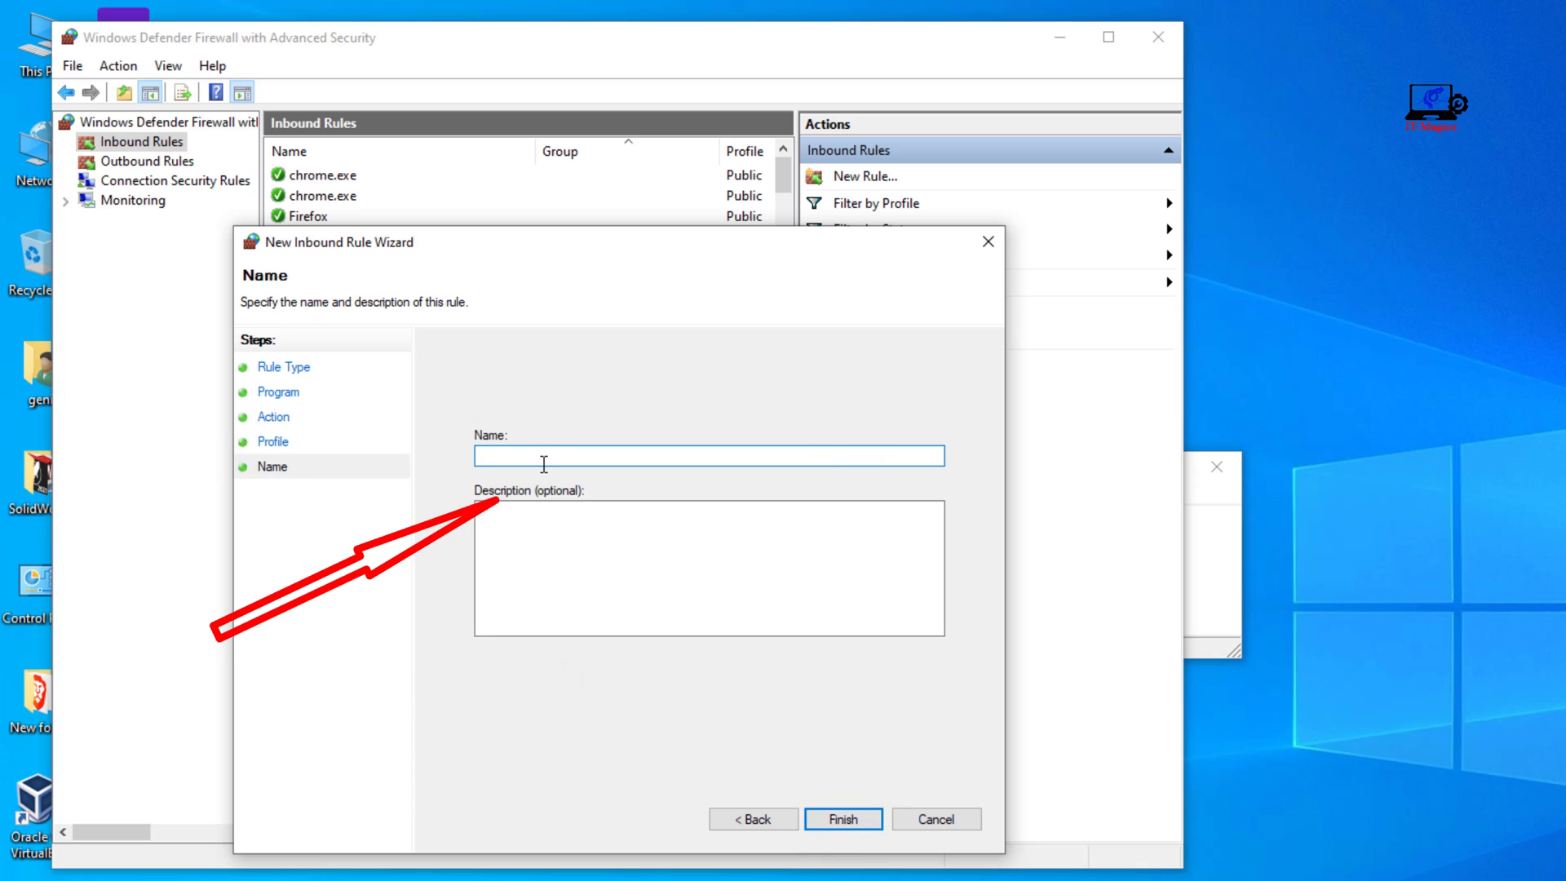
# Name the inbound rule 'womic' and finish the wizard
pyautogui.write('wo')
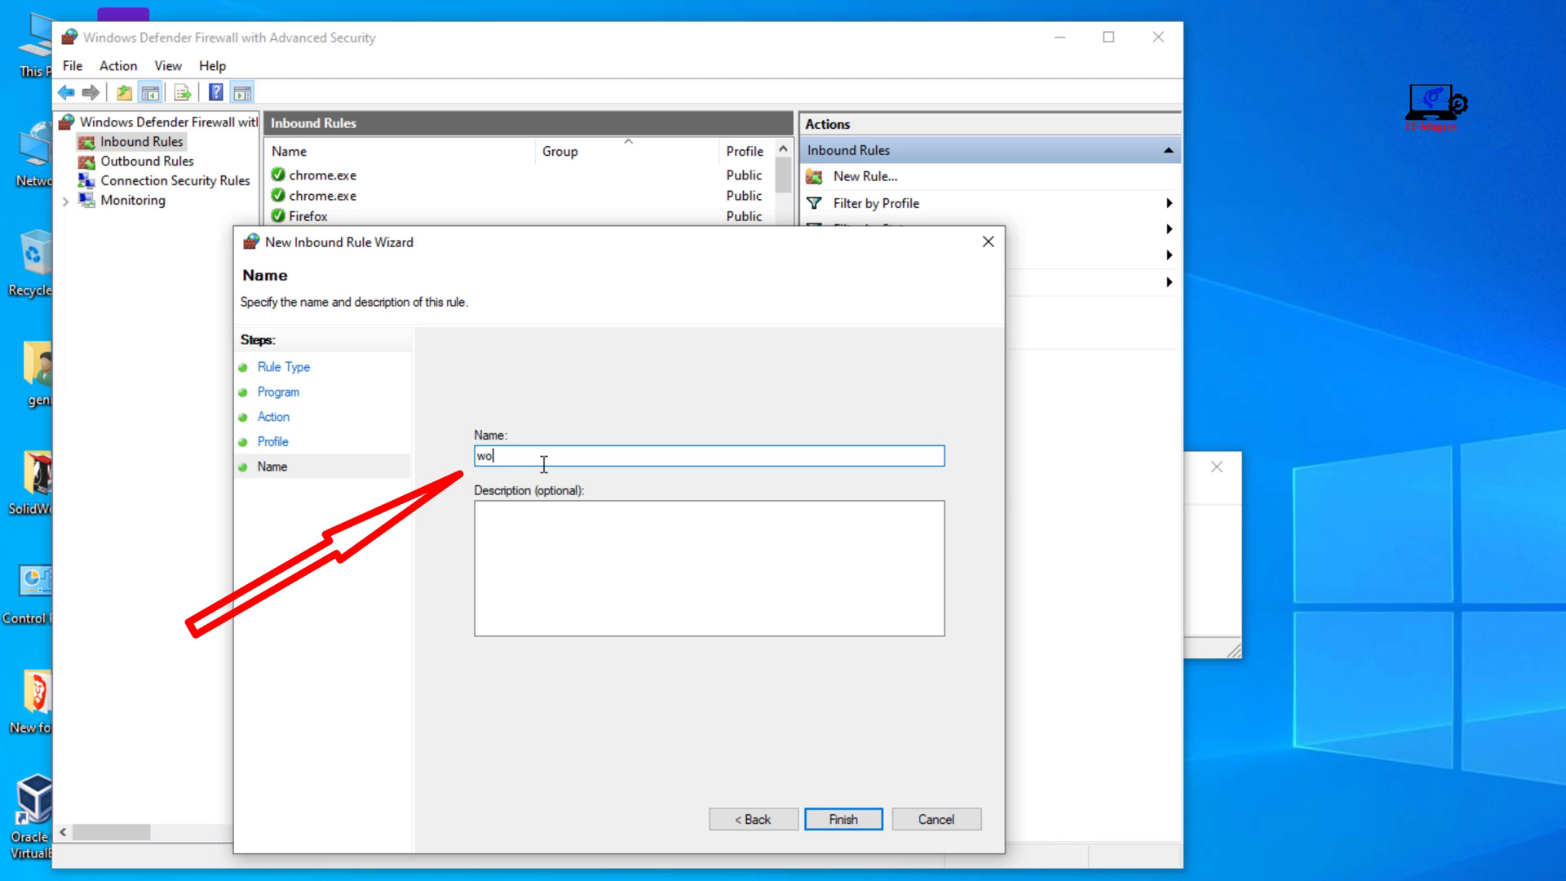
pyautogui.write('mic')
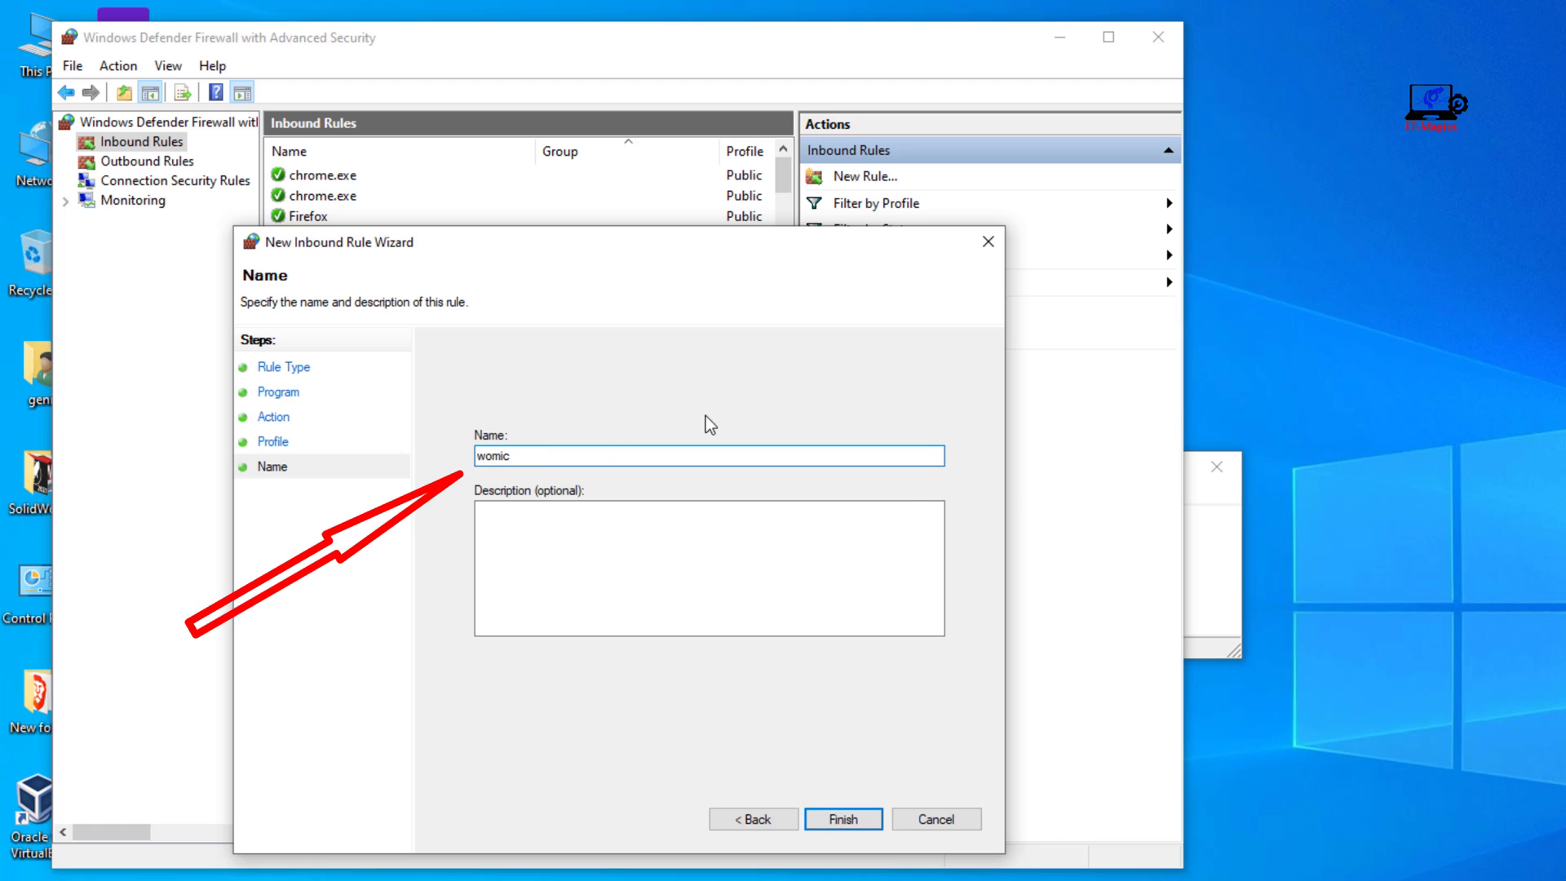
pyautogui.click(841, 817)
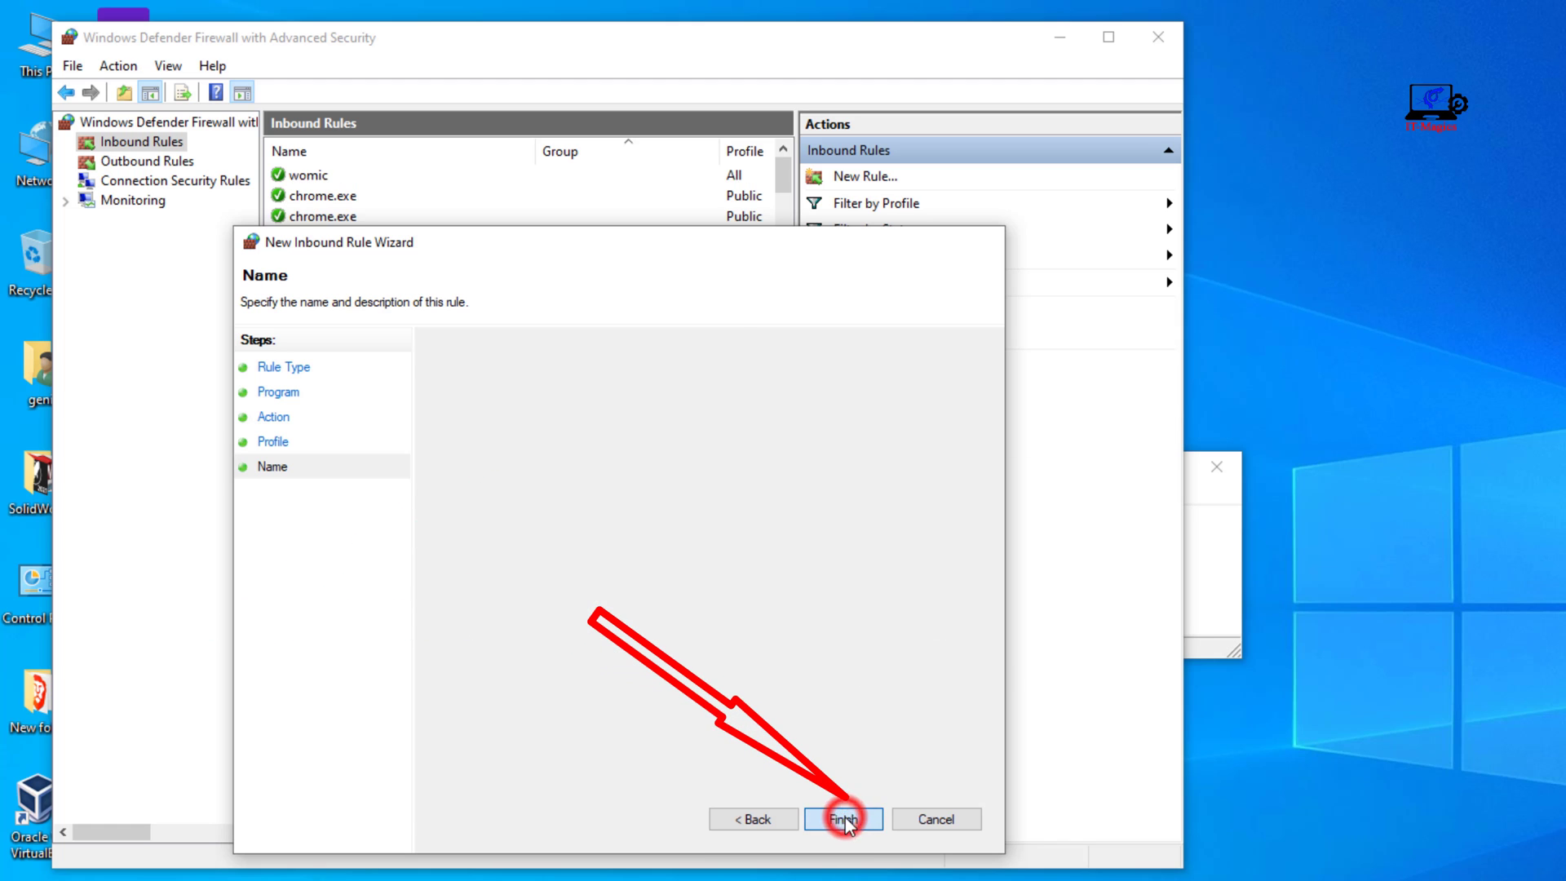
pyautogui.click(842, 818)
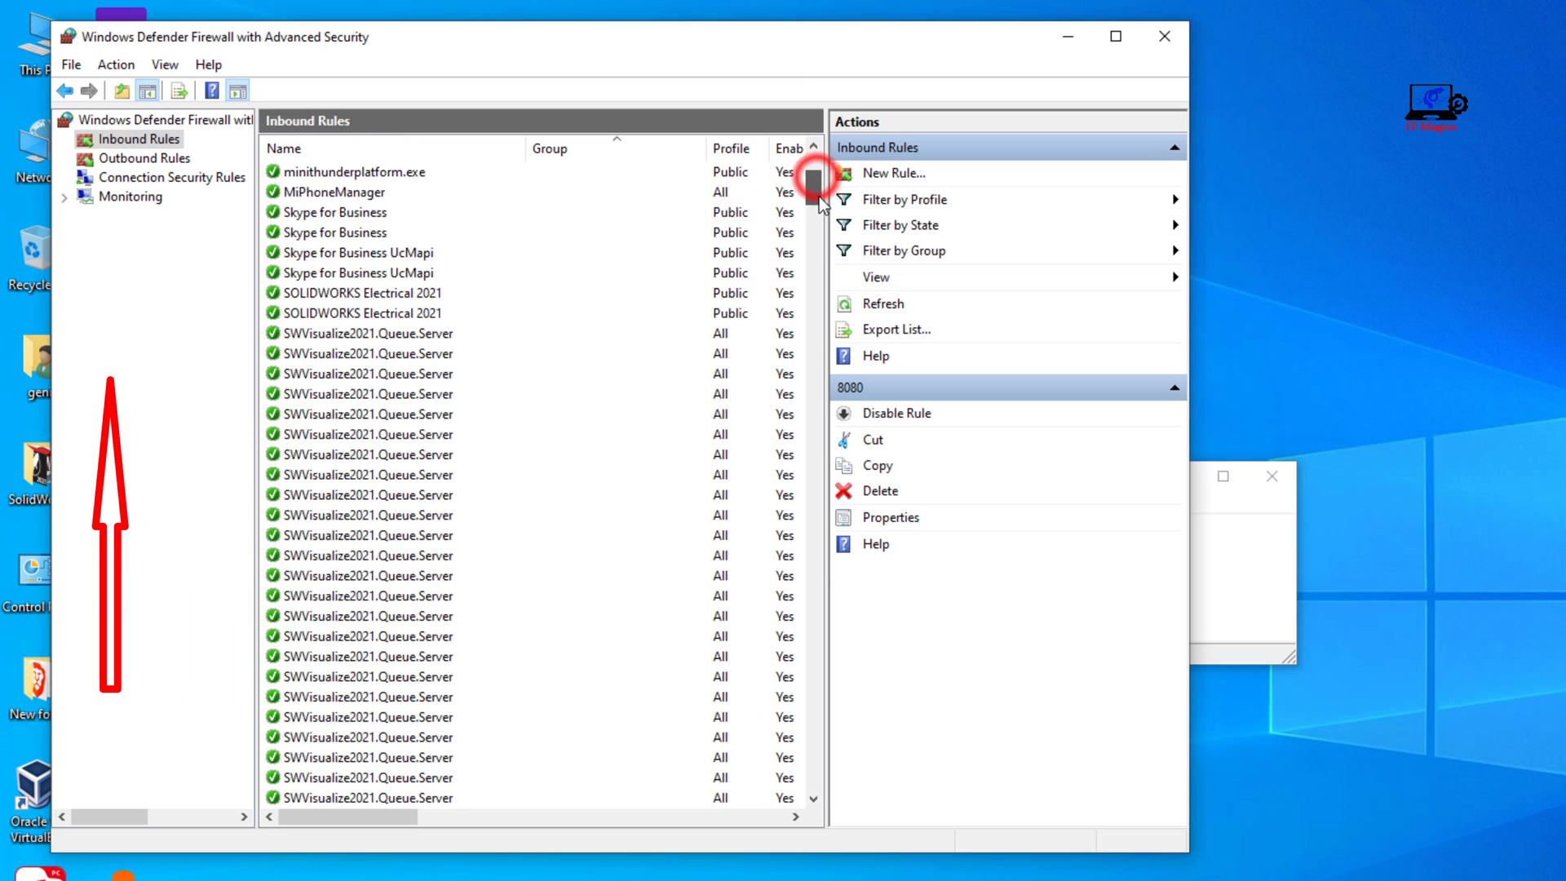
# Scroll the inbound rules and select the blocking 'wo mic' rule
pyautogui.scroll(-3)
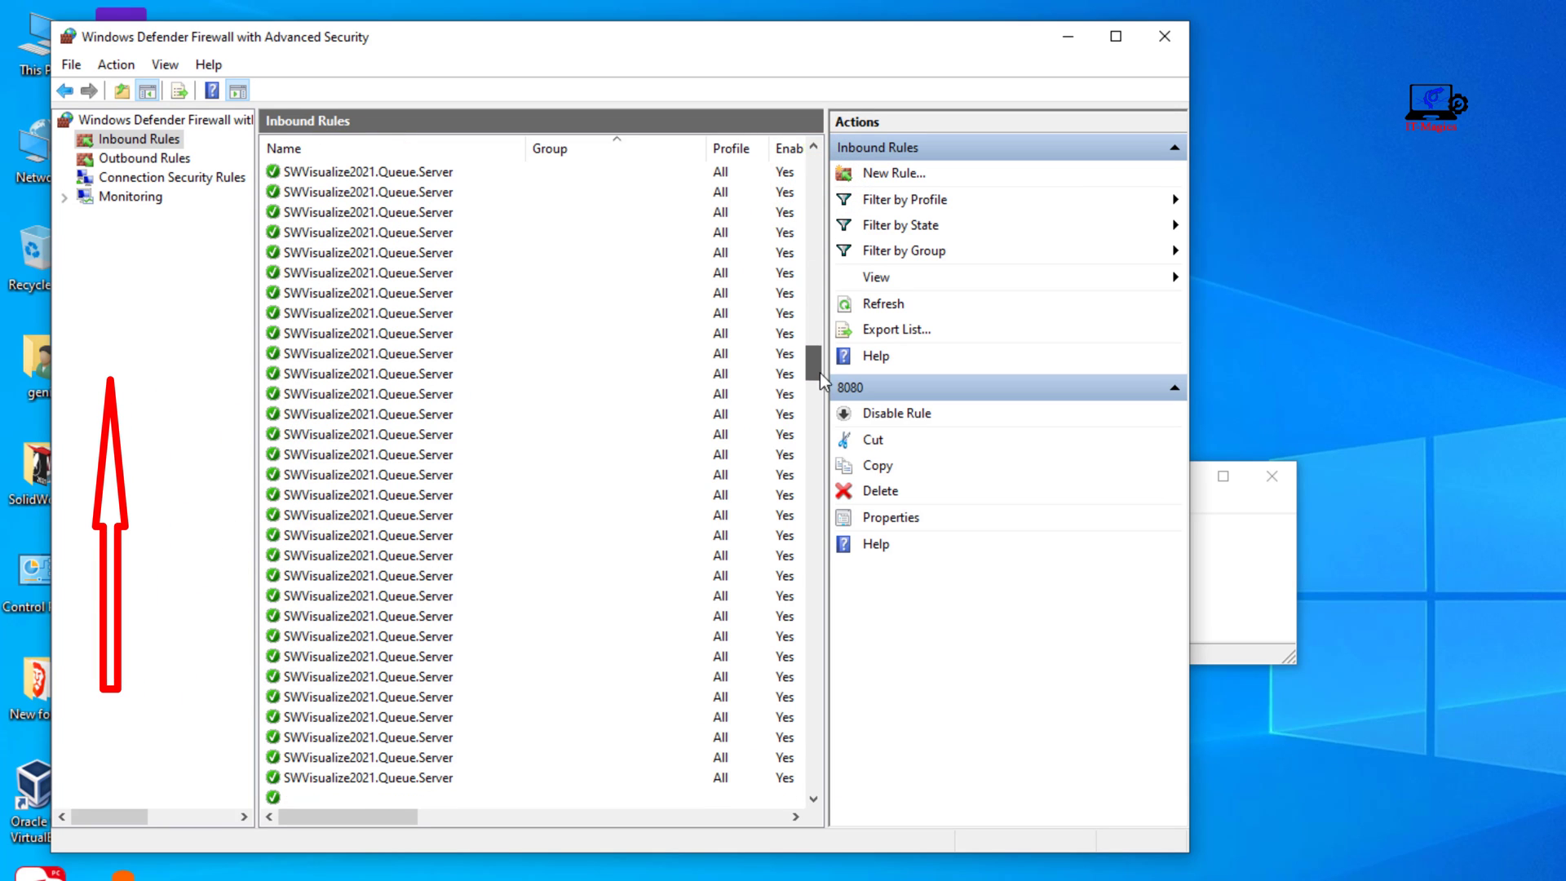
pyautogui.scroll(-3)
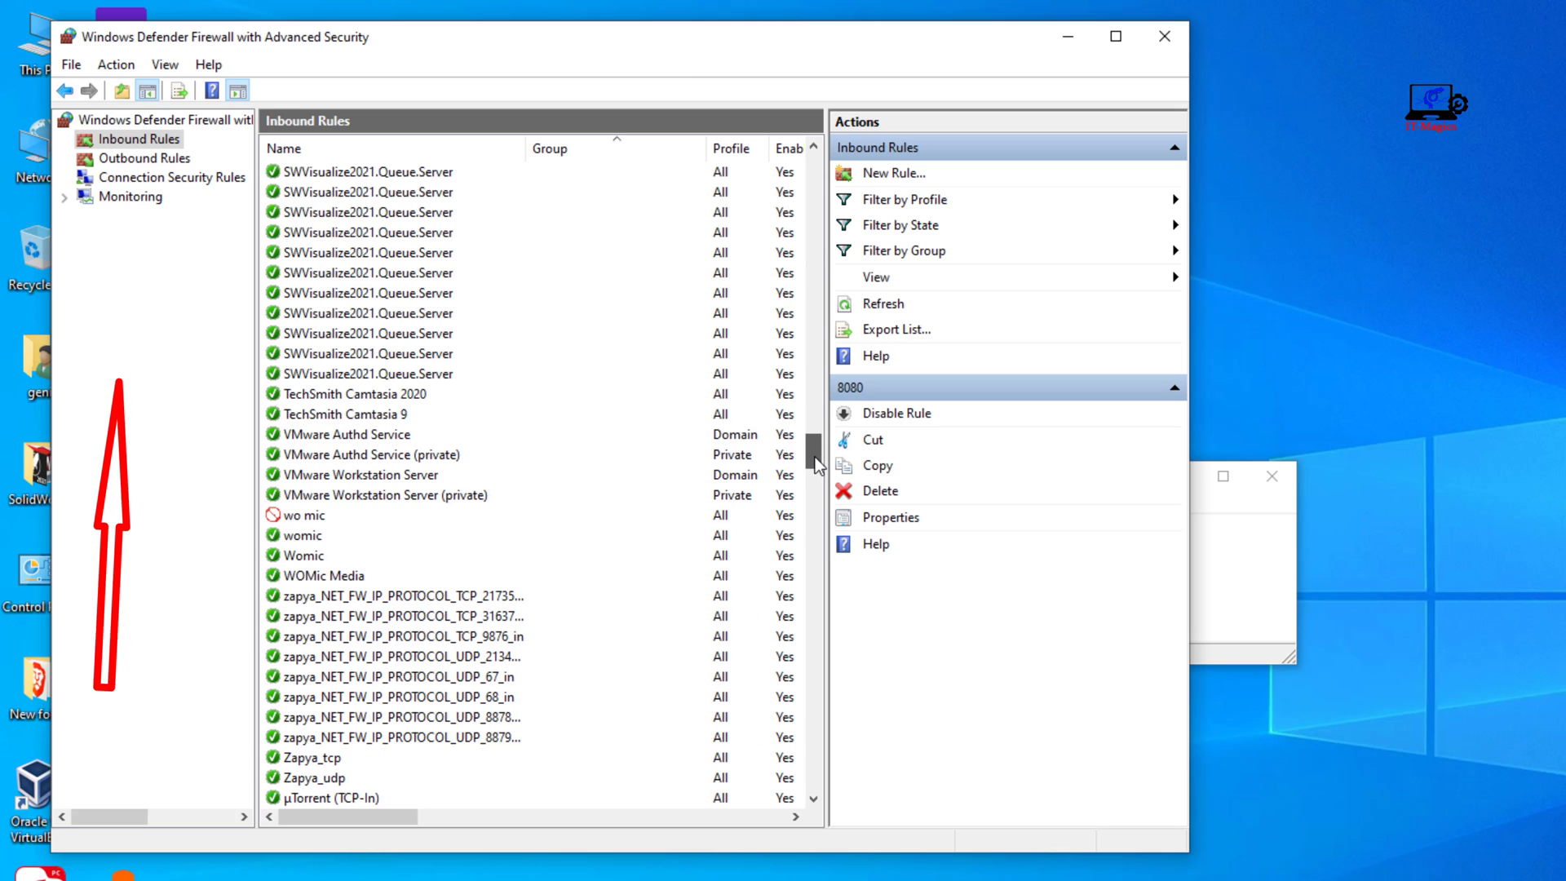
pyautogui.click(303, 514)
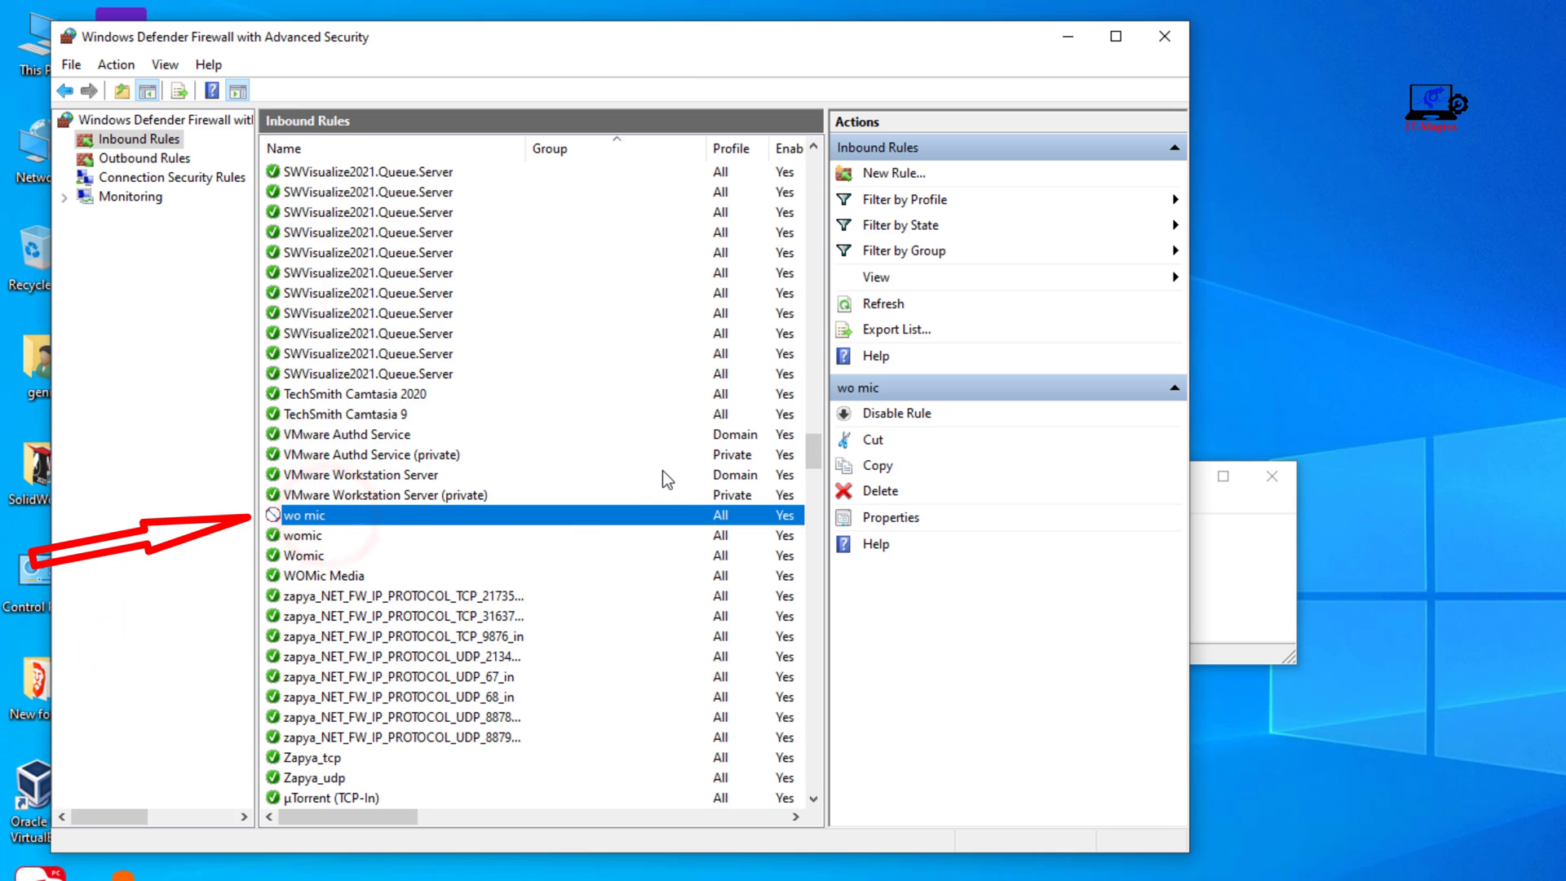
pyautogui.moveTo(1043, 138)
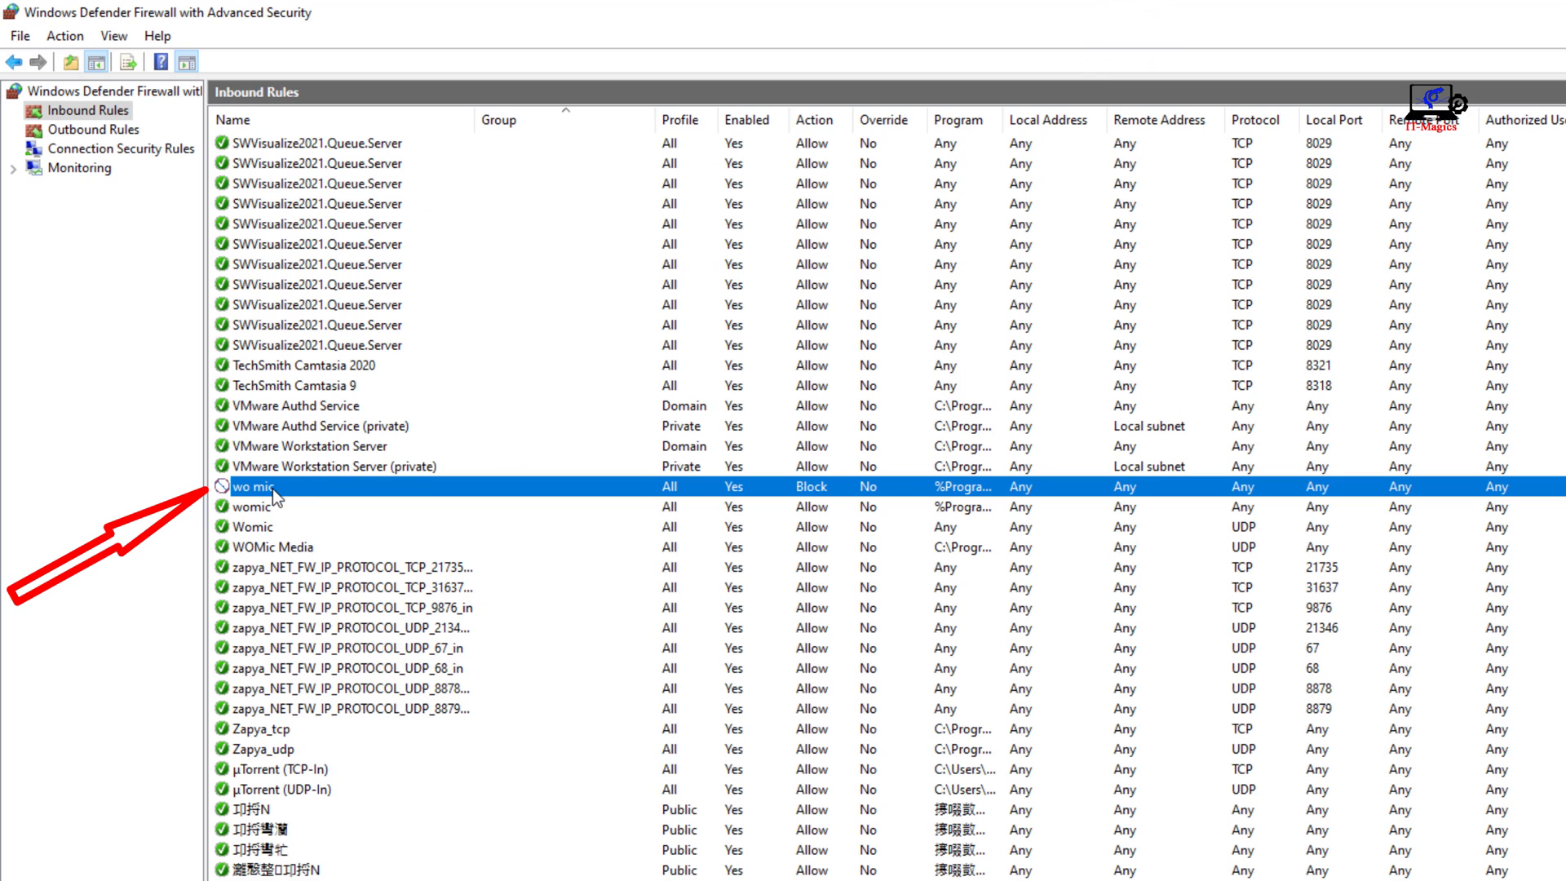
pyautogui.moveTo(861, 490)
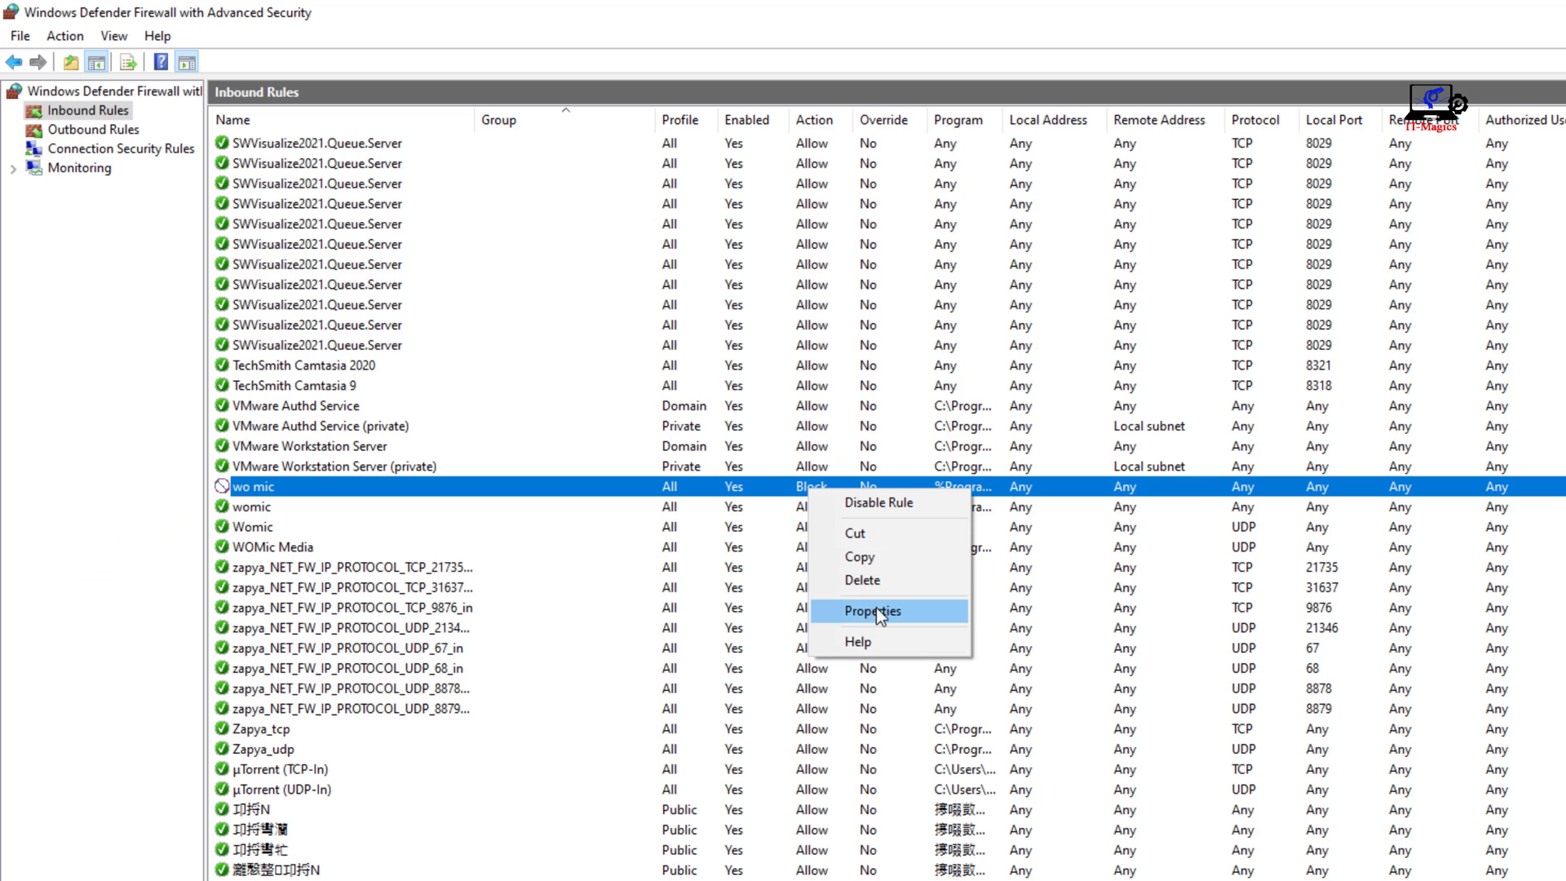
# In the 'wo mic' rule's properties, choose Allow the connection and save
pyautogui.click(871, 610)
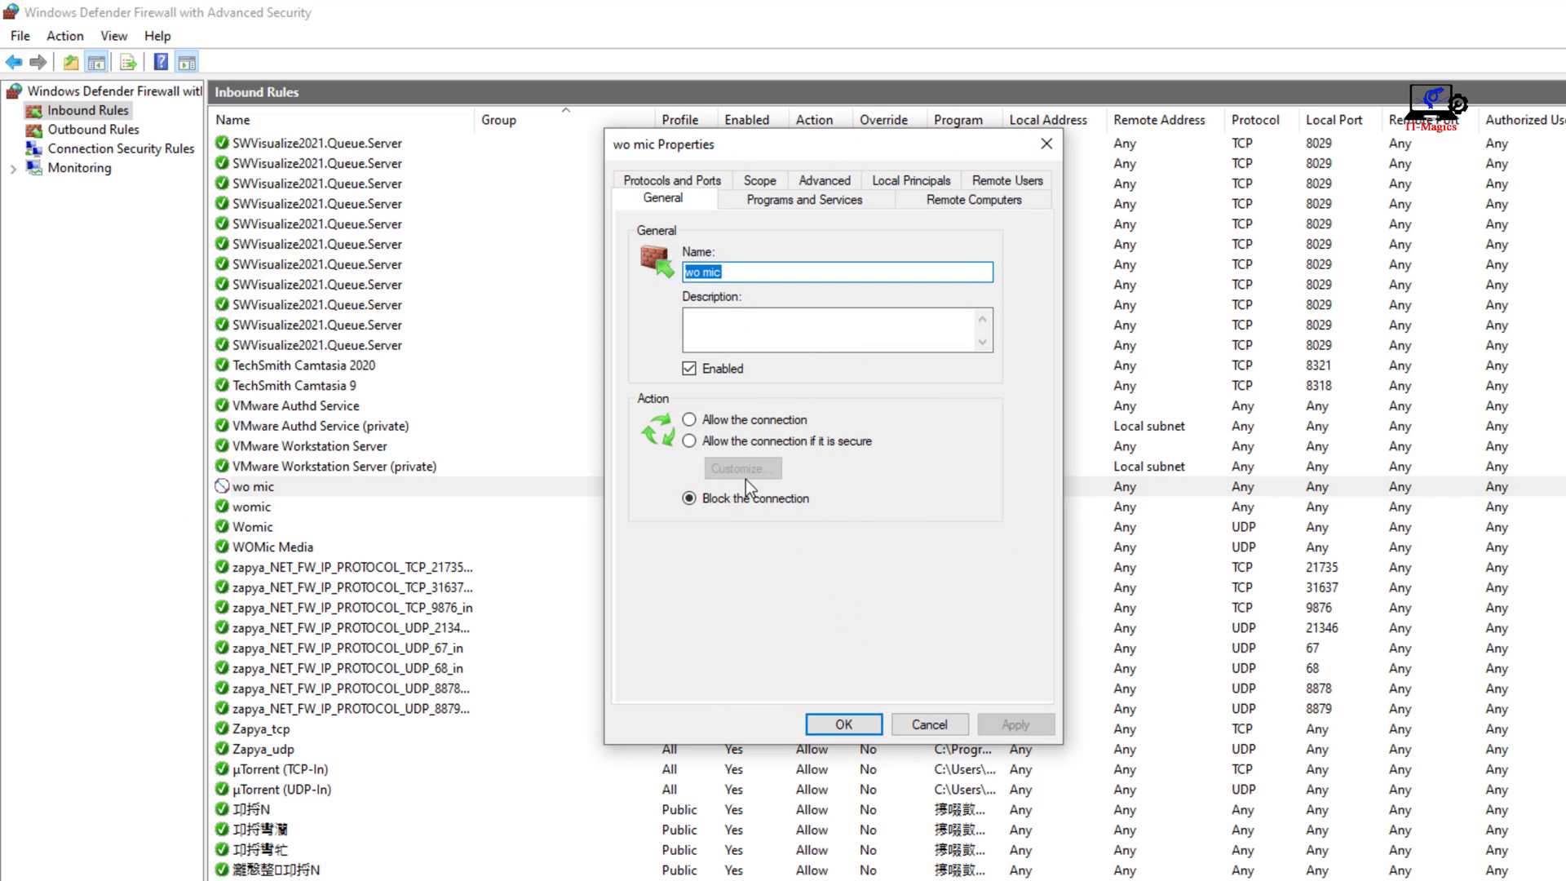
pyautogui.click(689, 419)
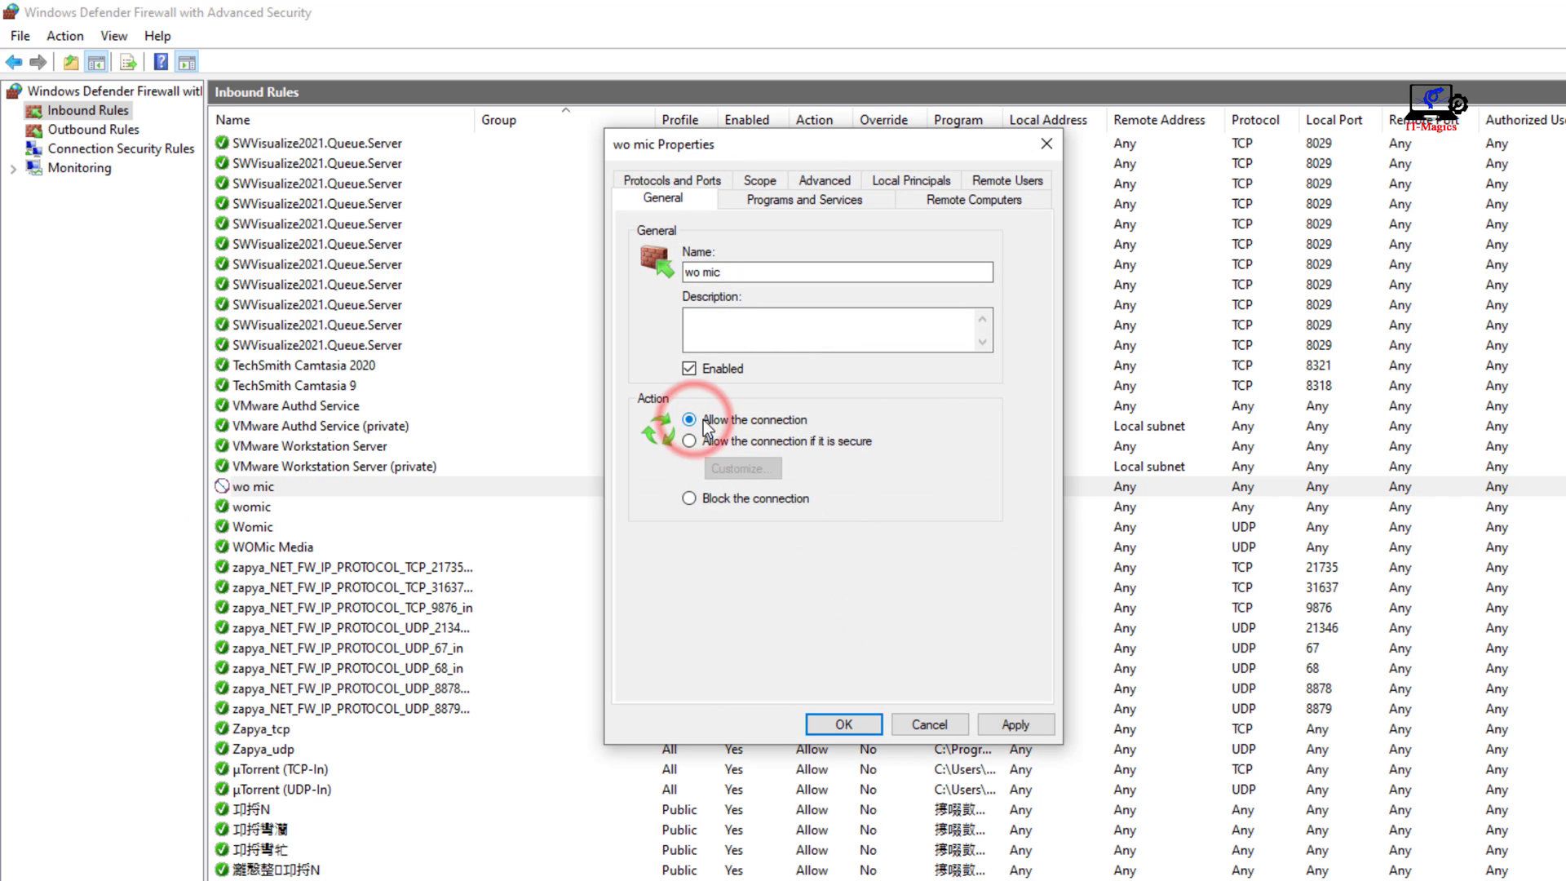
pyautogui.click(1015, 724)
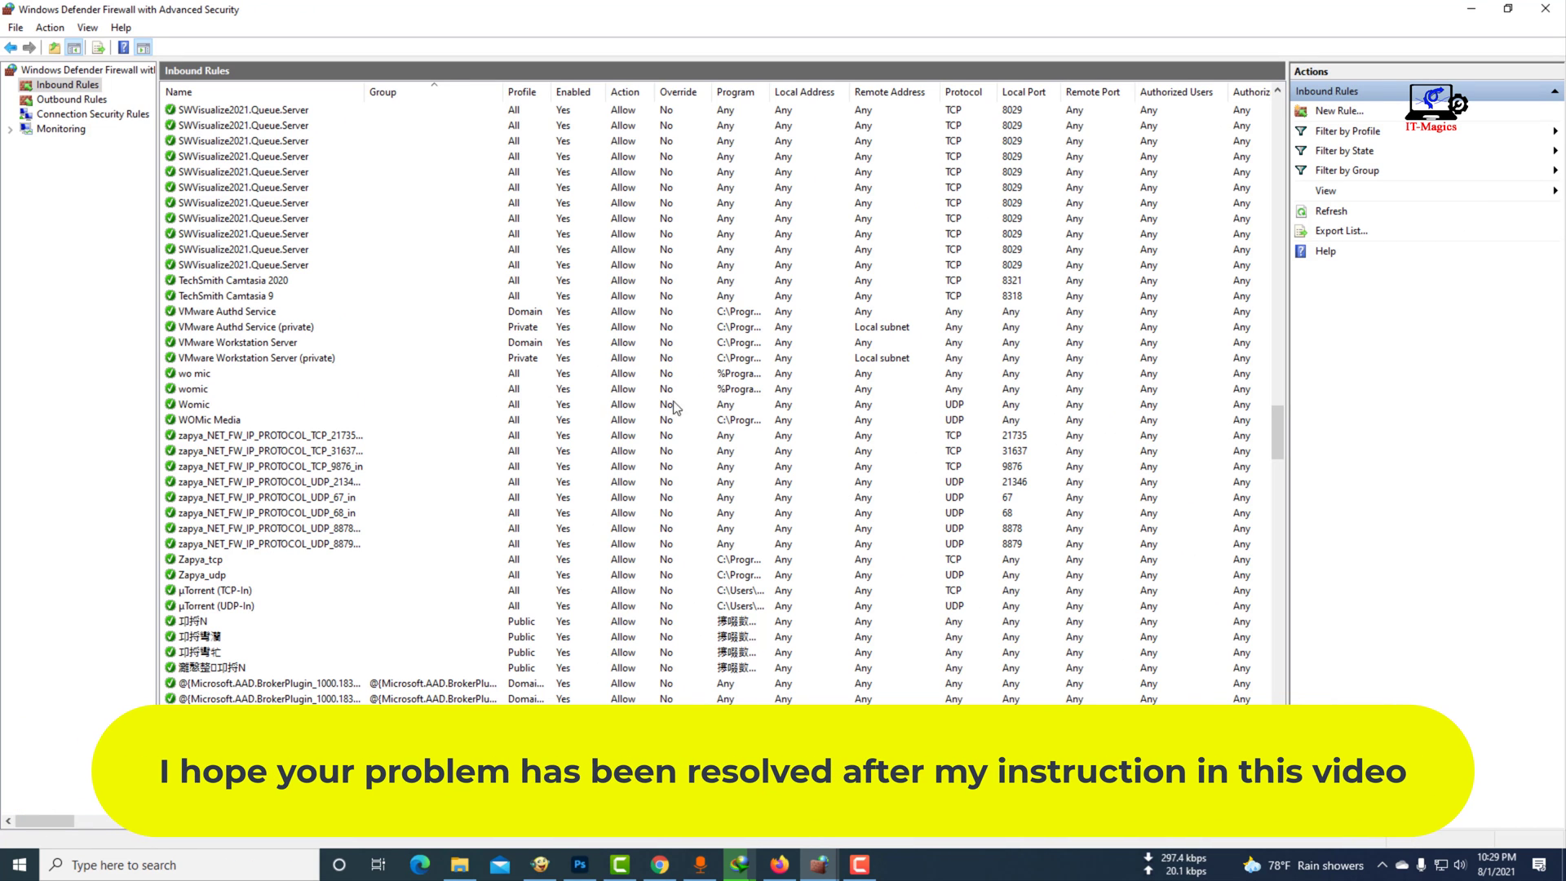
pyautogui.moveTo(648, 399)
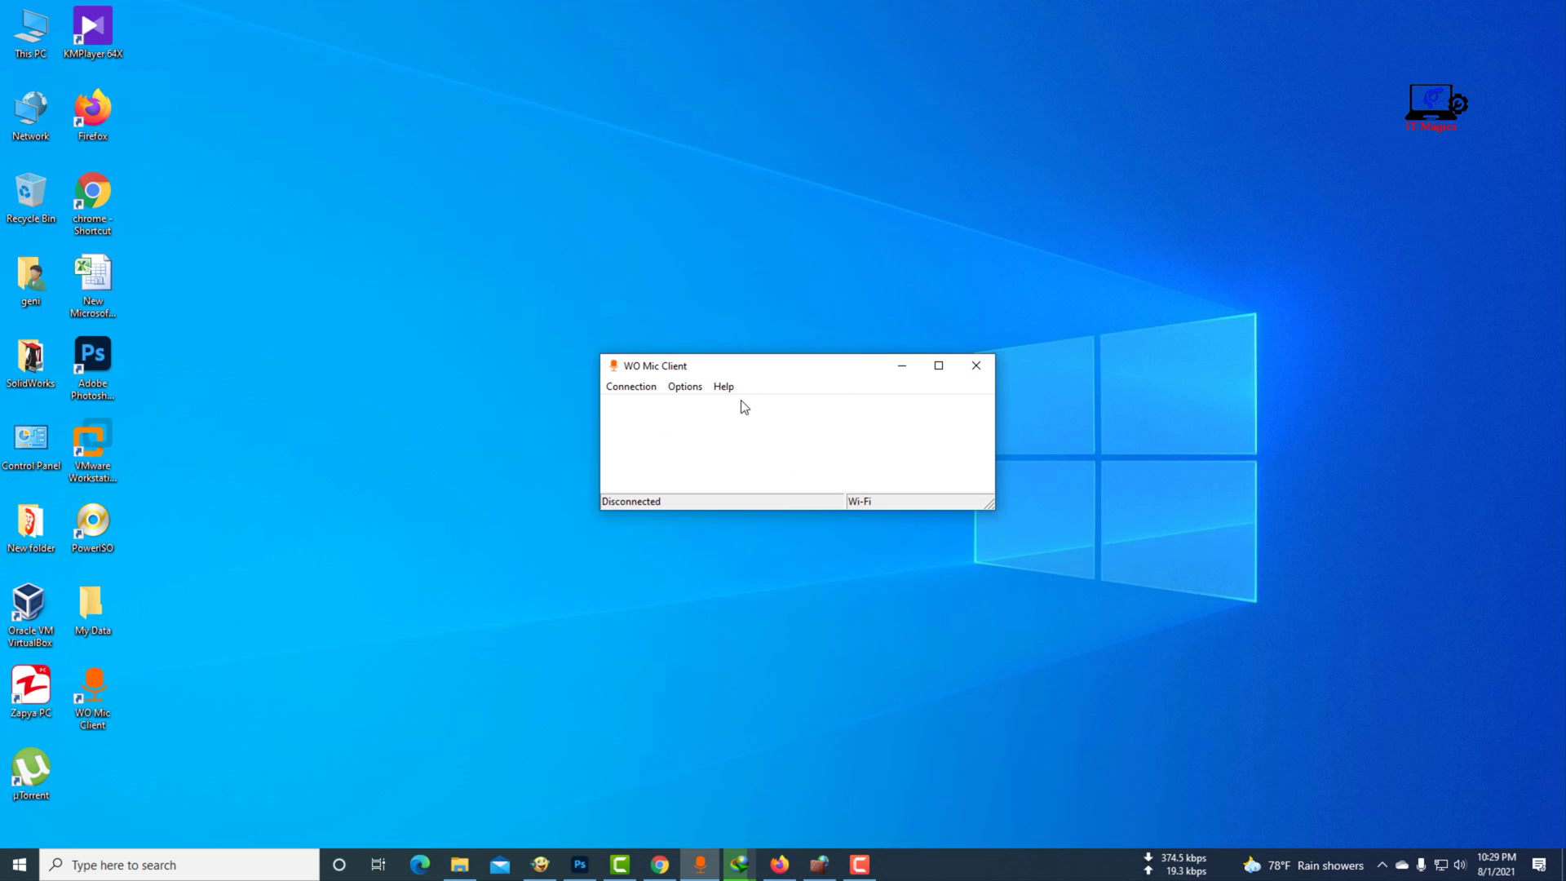
# Reconnect WO Mic Client to the phone using the Wi-Fi transport
pyautogui.click(630, 387)
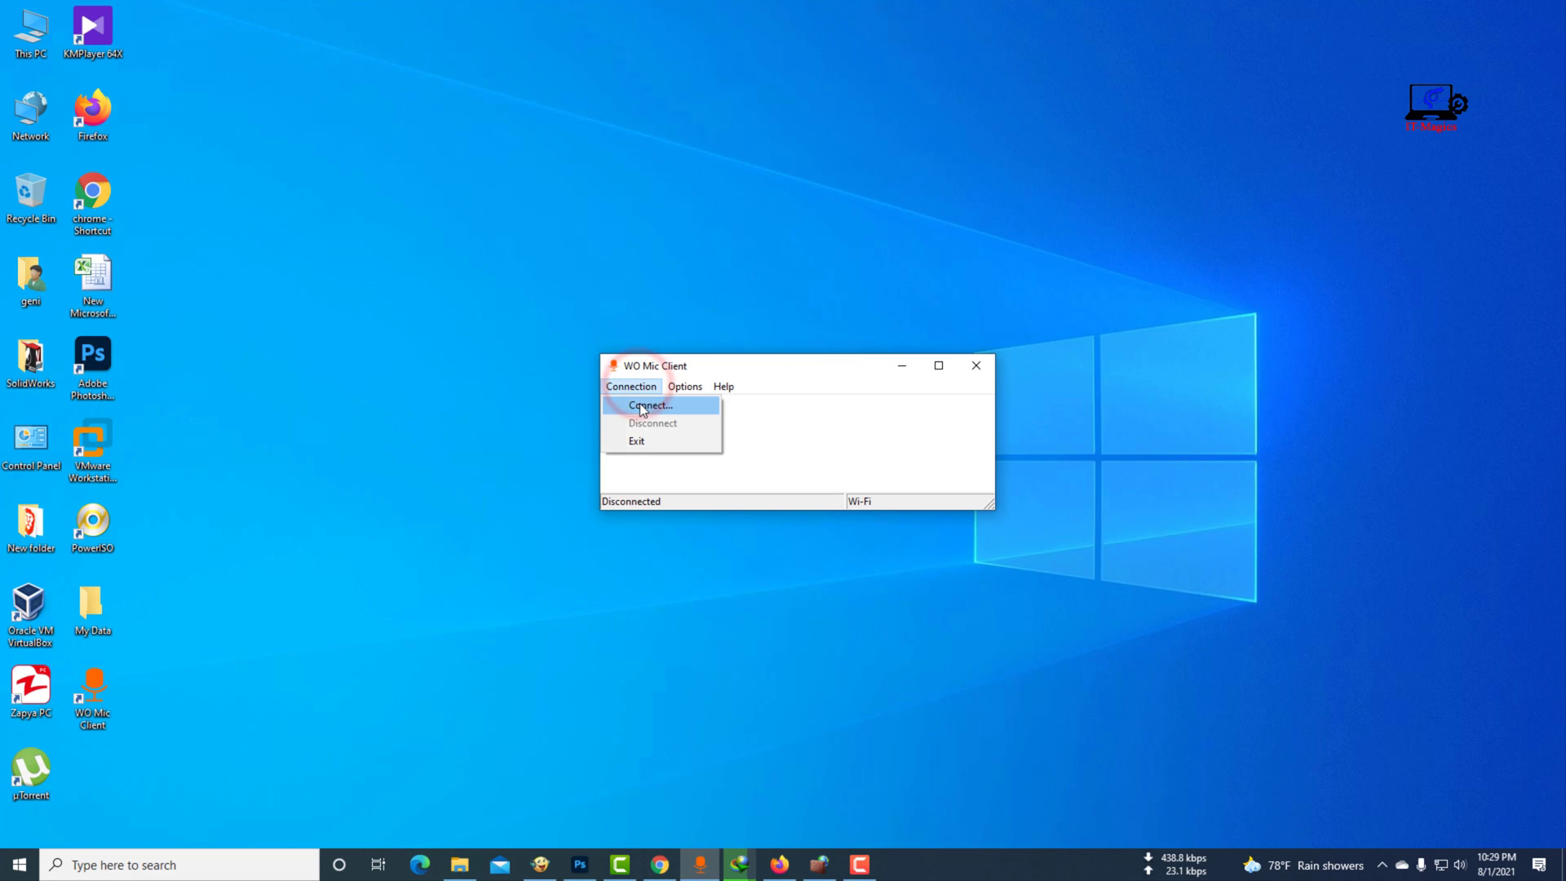
pyautogui.click(649, 404)
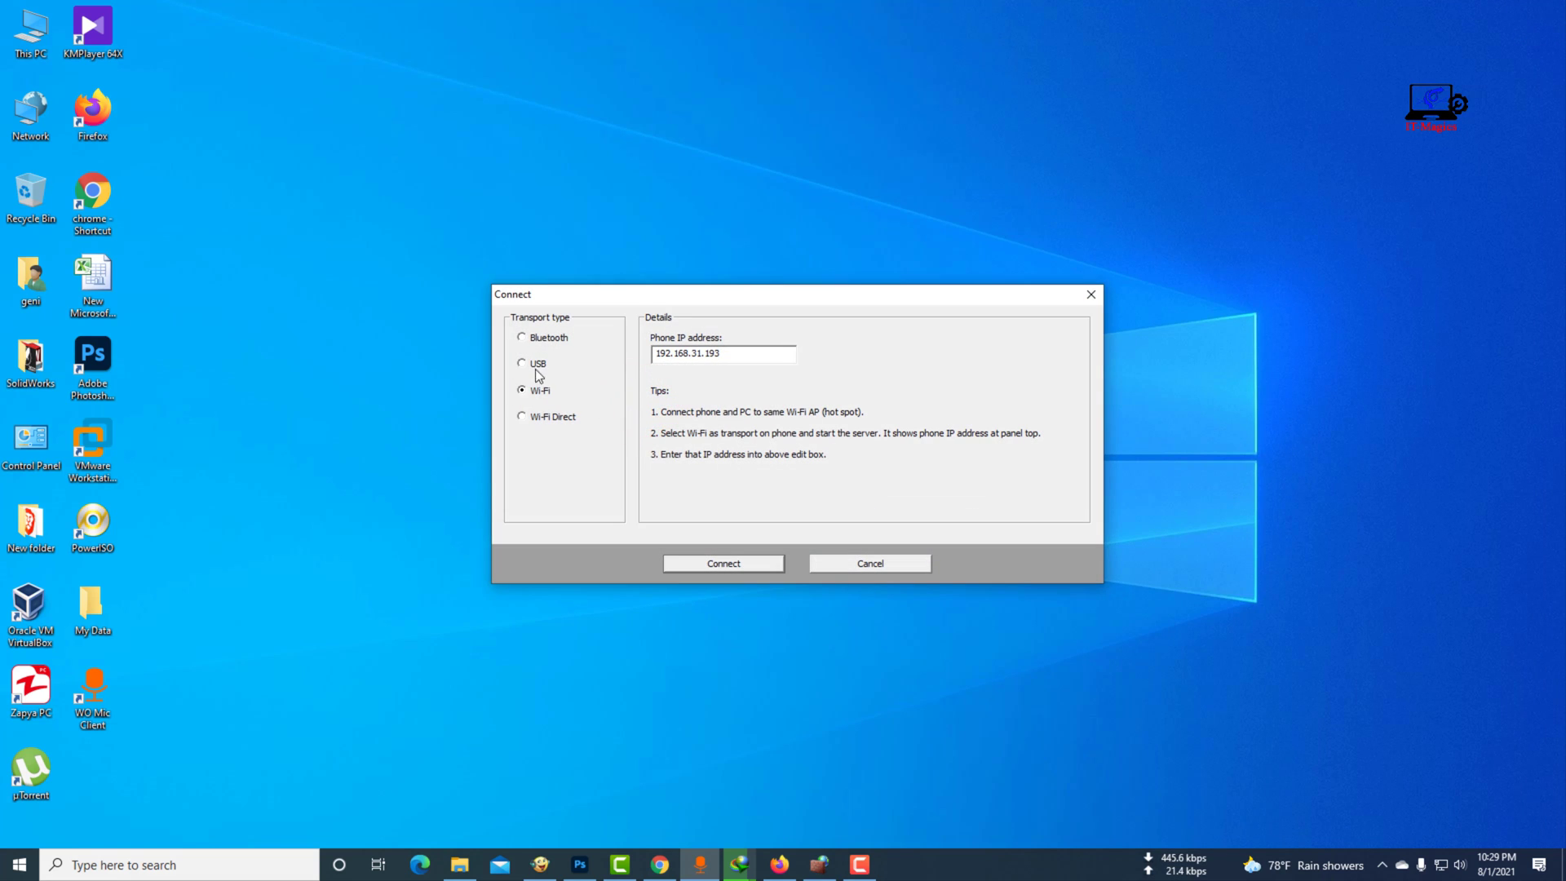
pyautogui.click(722, 563)
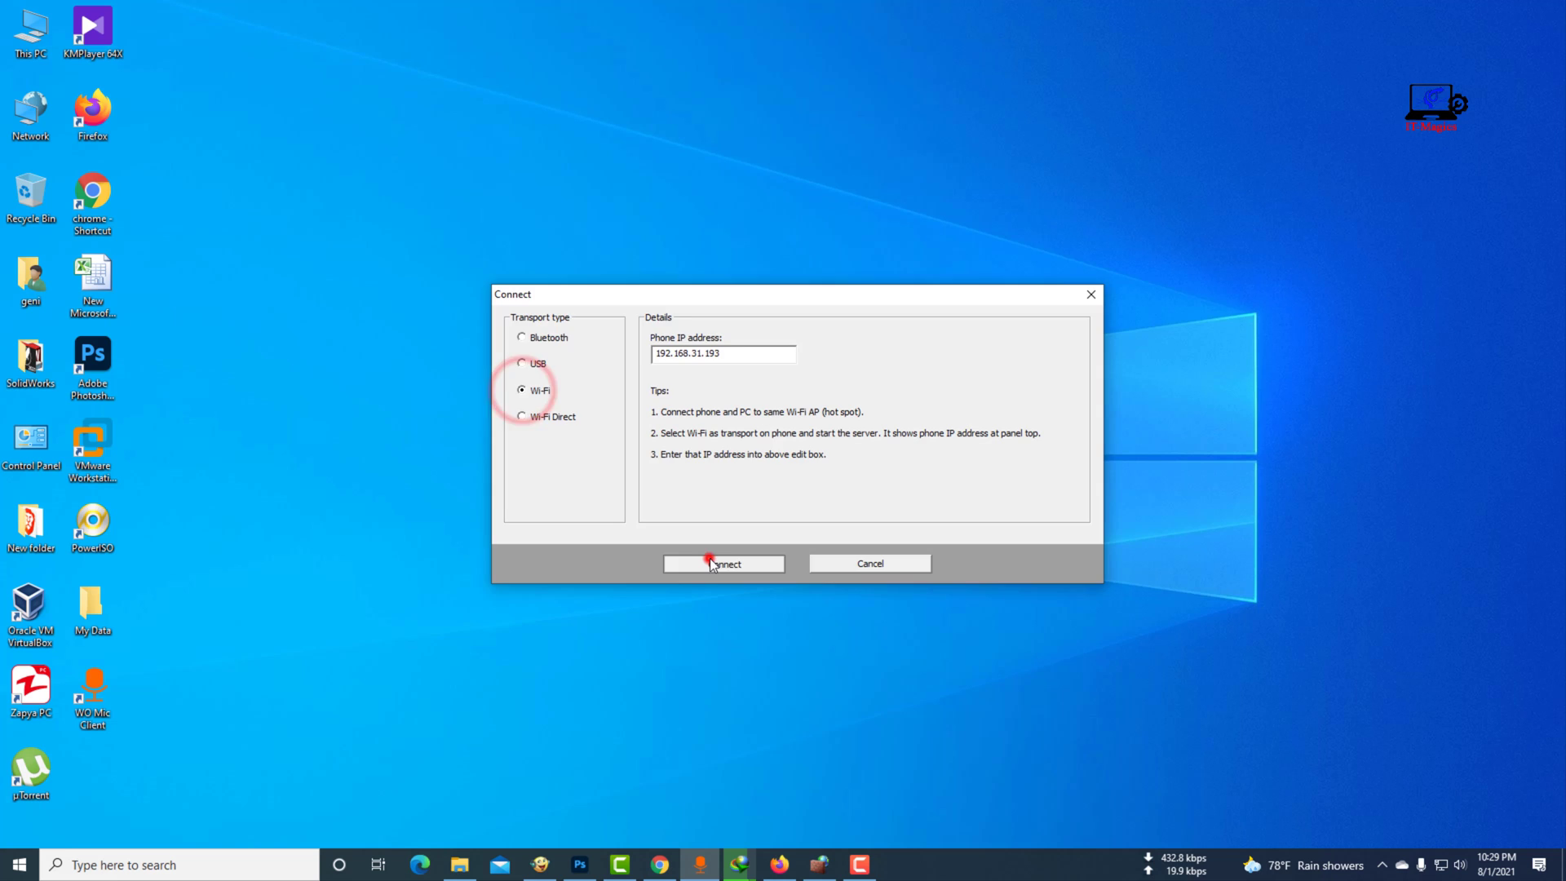
pyautogui.click(721, 563)
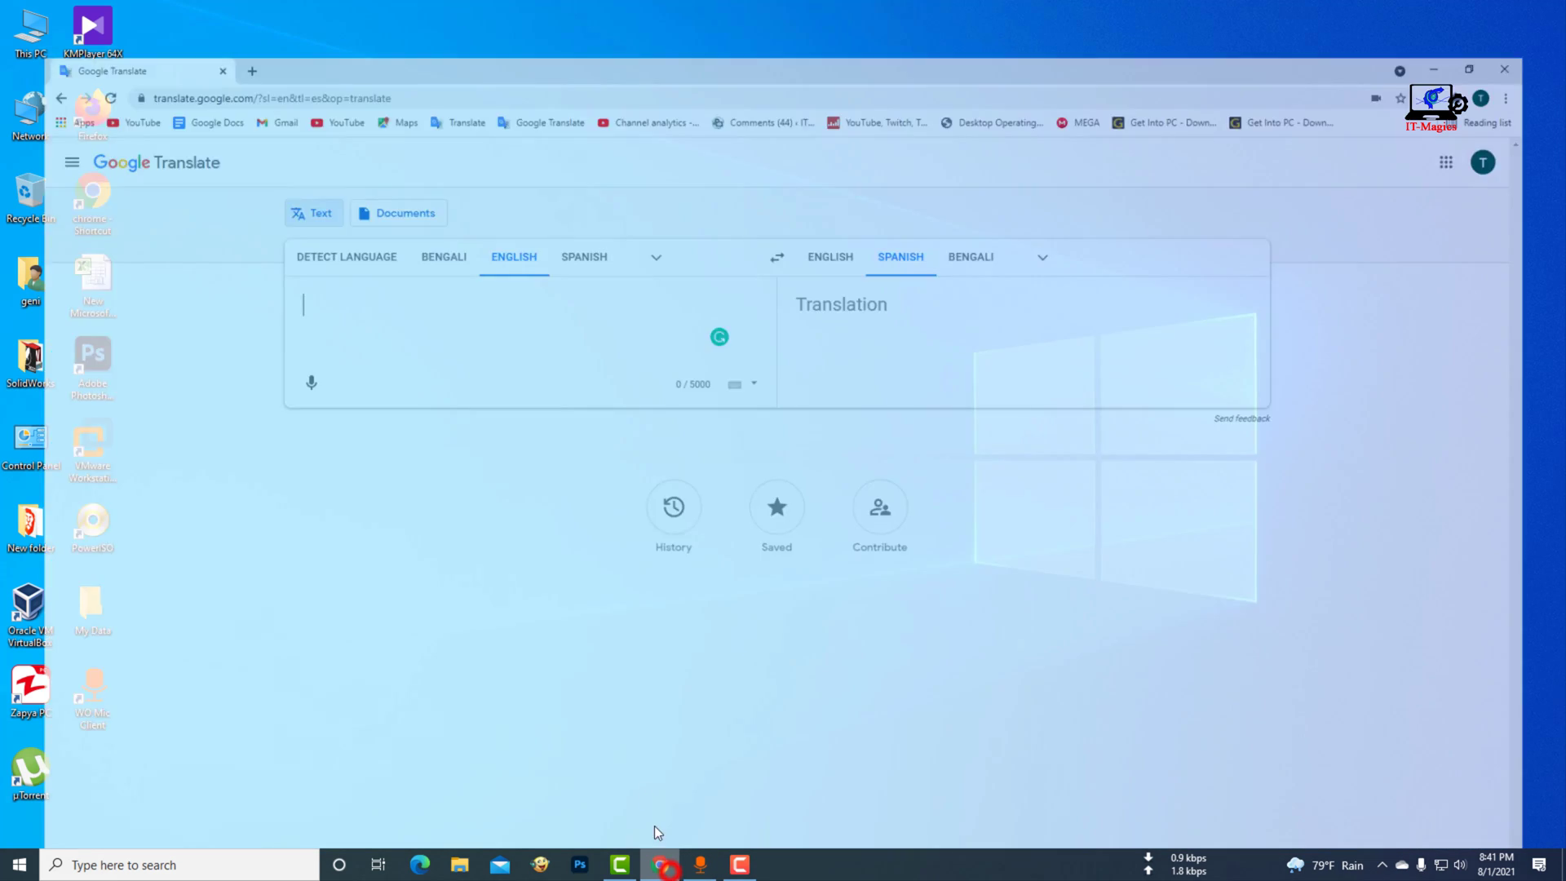
# Turn on Google Translate voice input and speak '1234' for Spanish translation
pyautogui.click(311, 383)
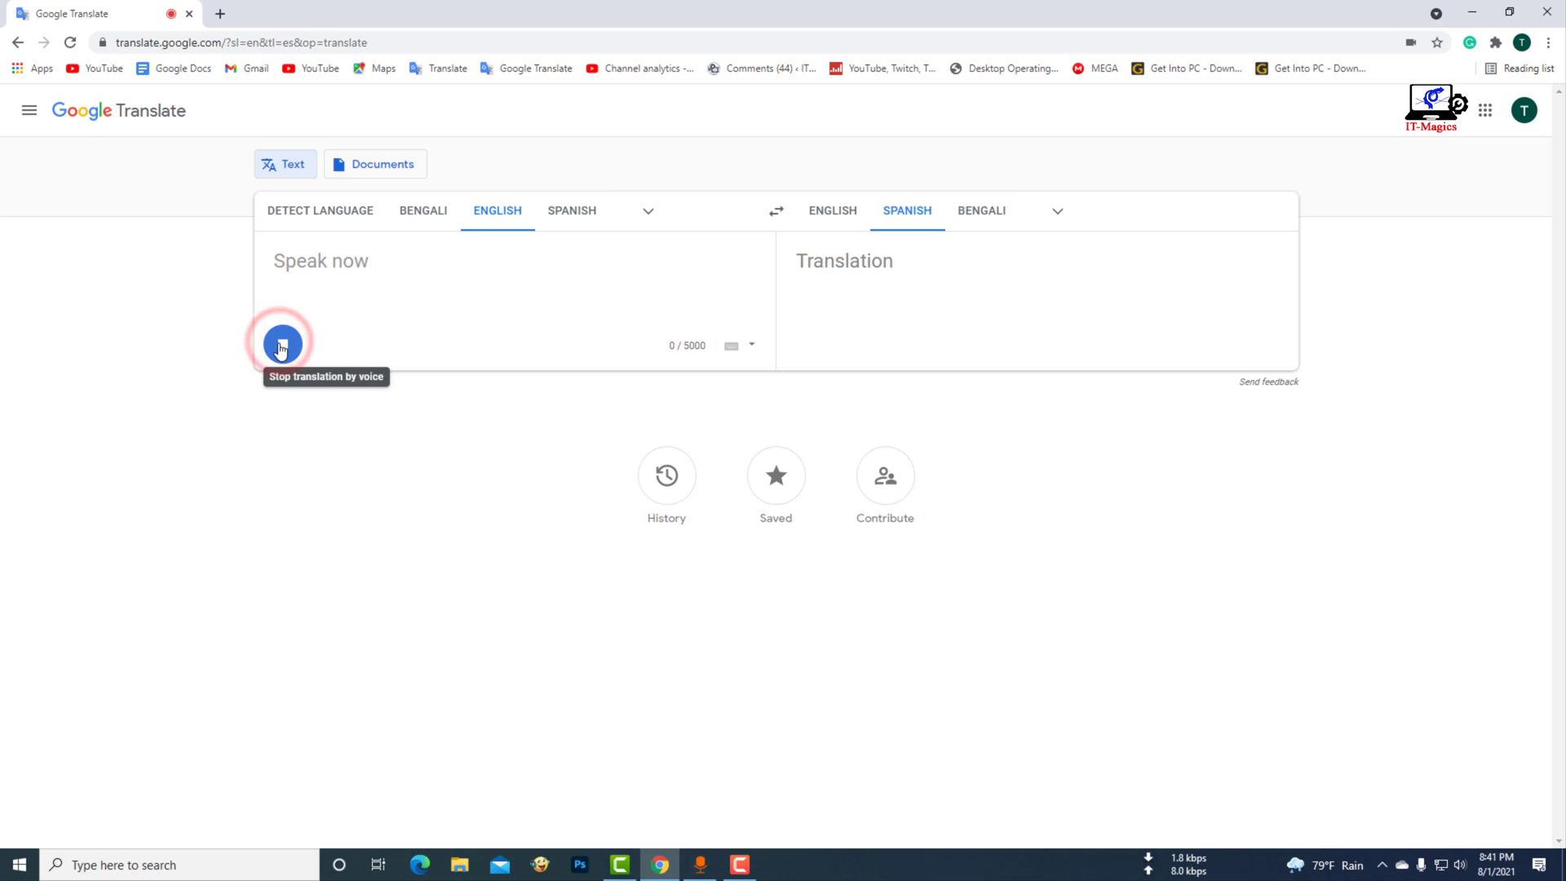
pyautogui.write('1234')
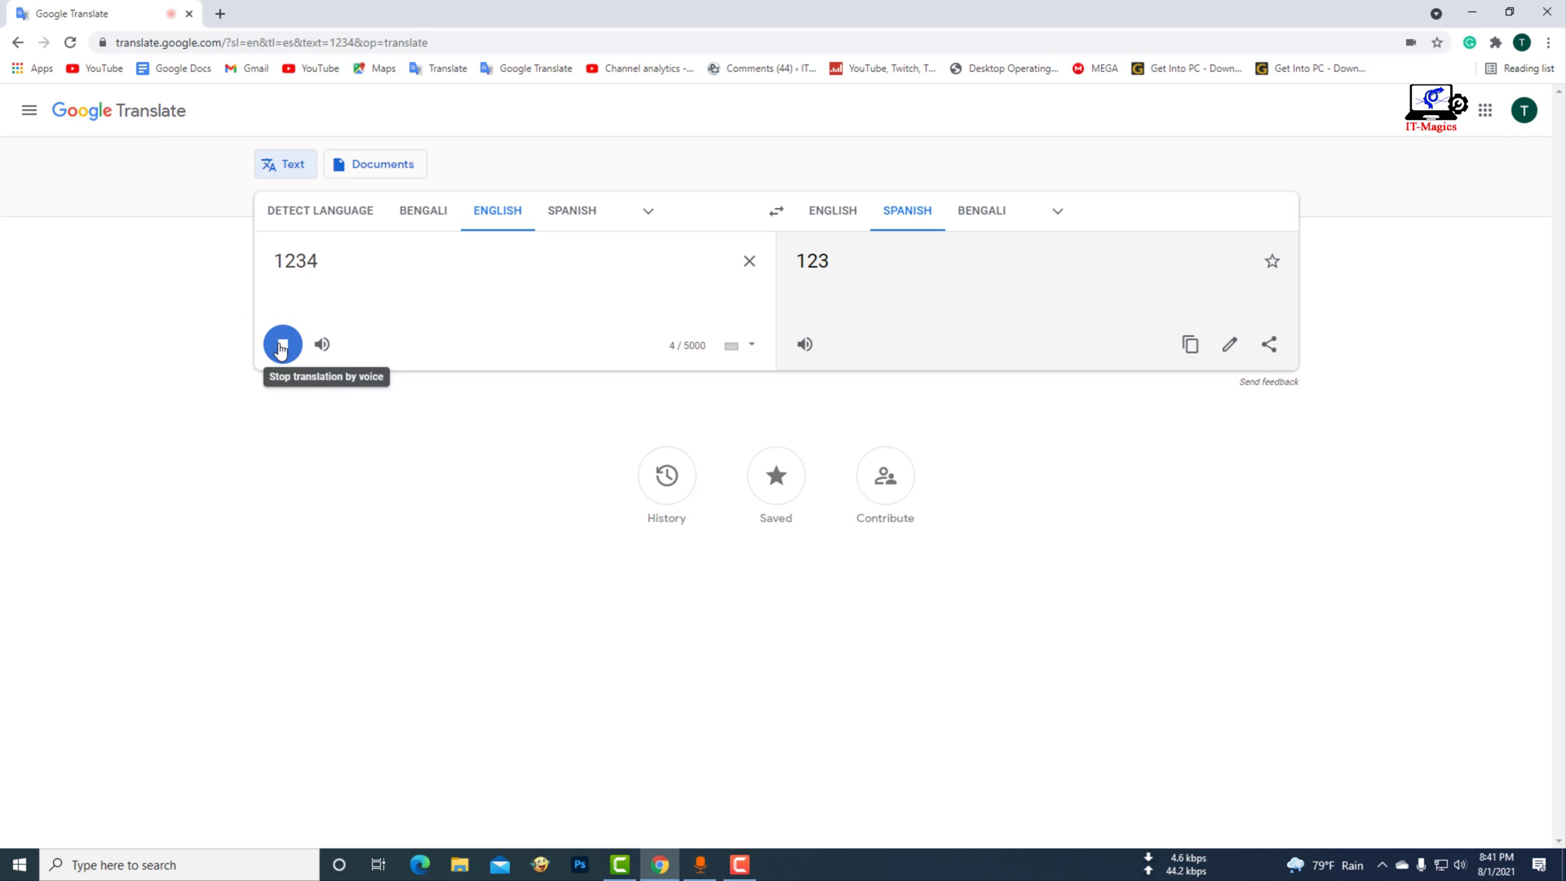